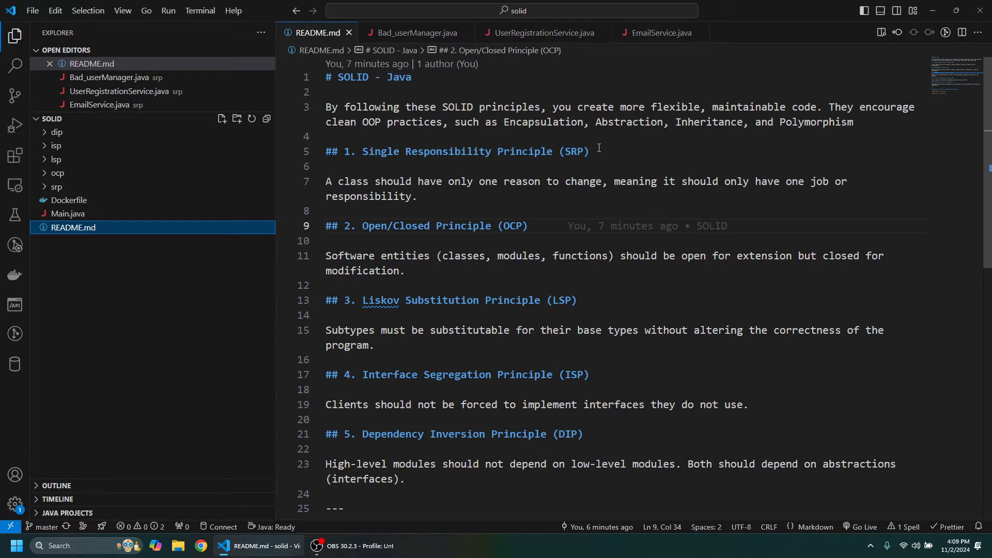
- Highlight the SRP heading, then Bad_userManager's class name and its addUser and sendEmail methods
drag(362, 151, 589, 151)
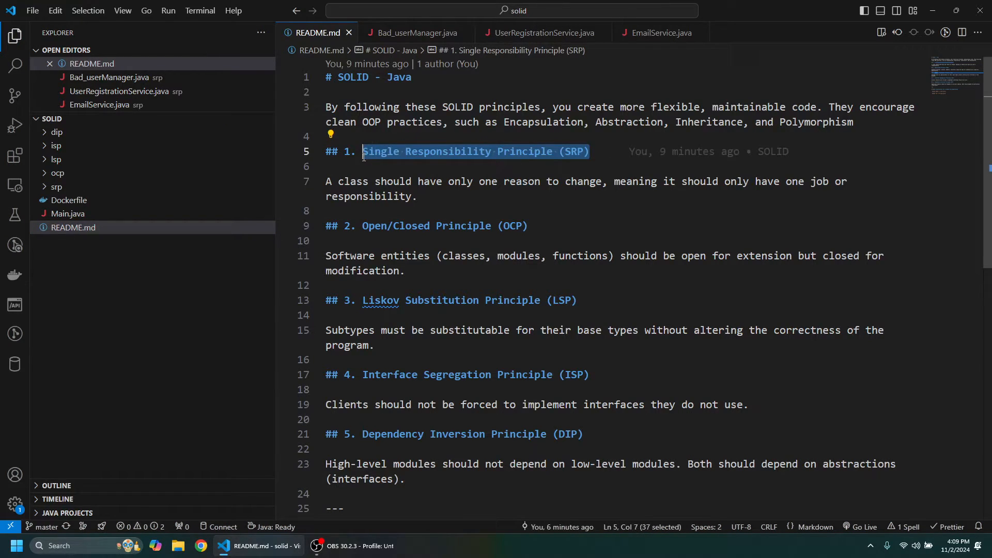
mouse_move(414, 32)
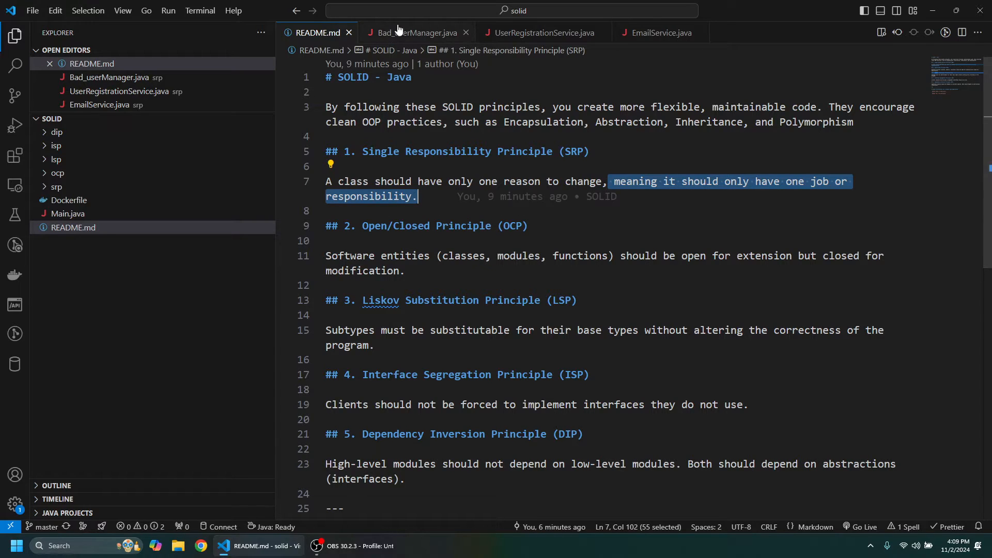
click(415, 32)
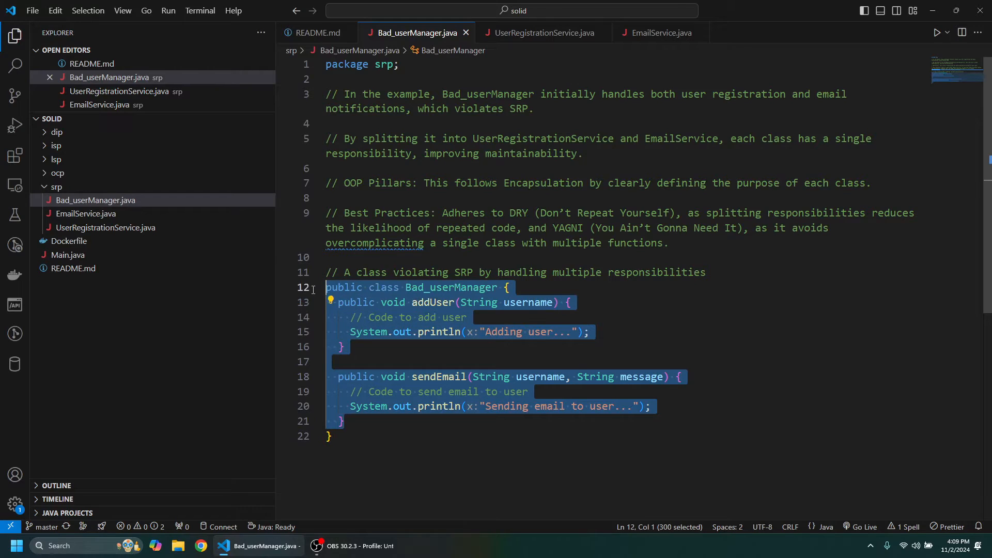
click(473, 287)
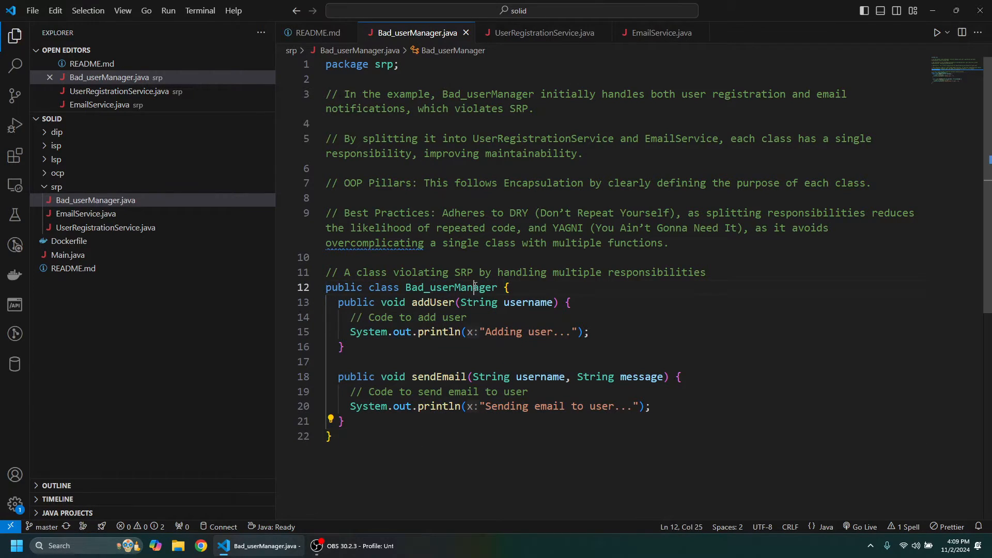
double_click(451, 287)
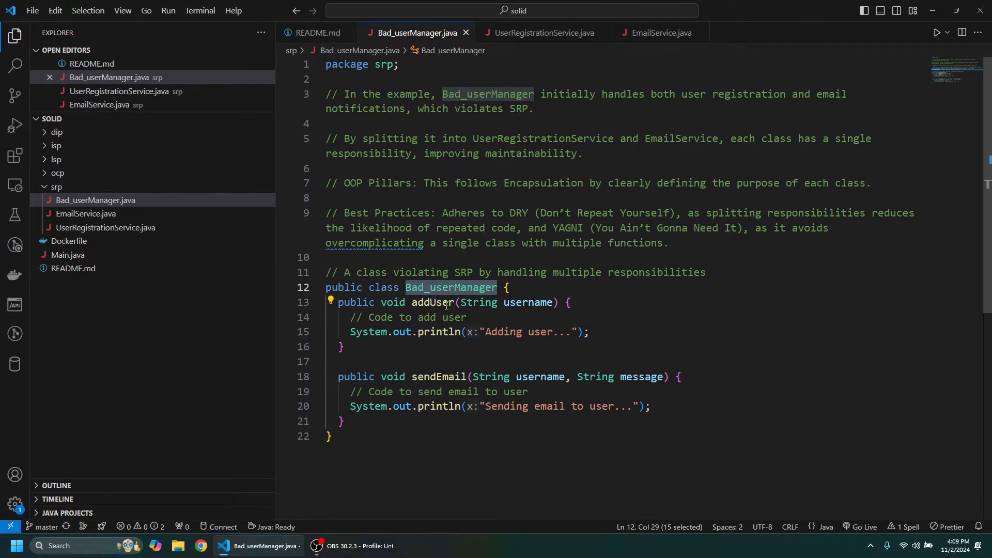
double_click(432, 302)
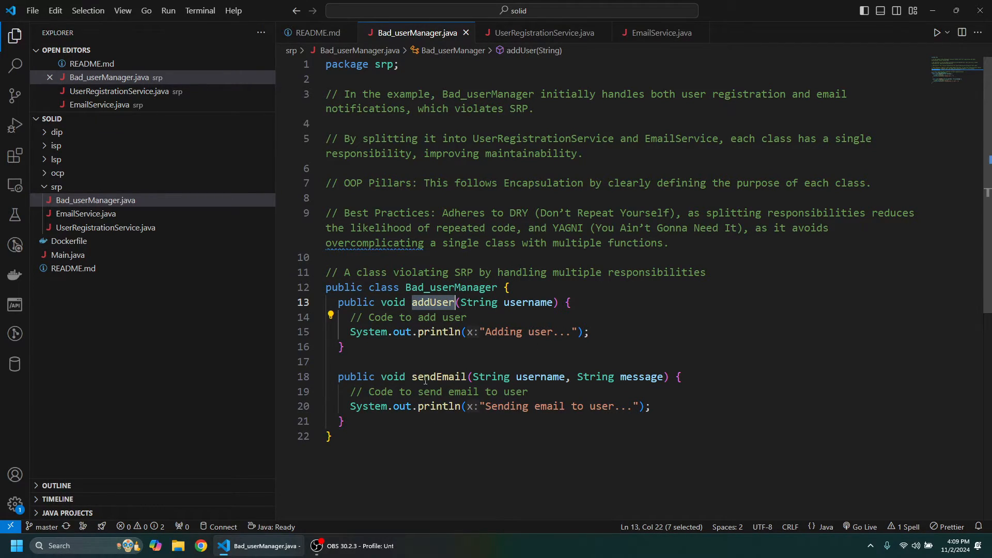
double_click(438, 377)
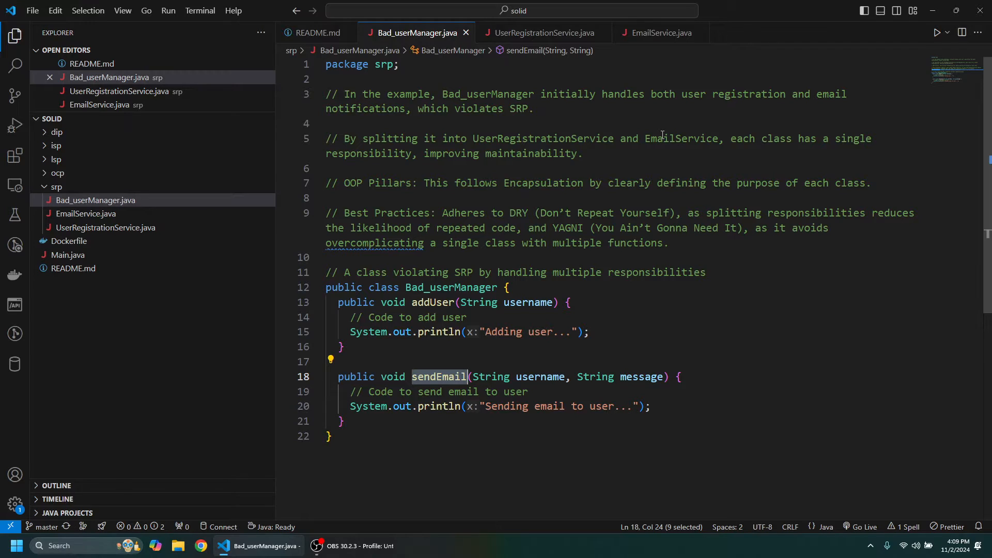
mouse_move(699, 171)
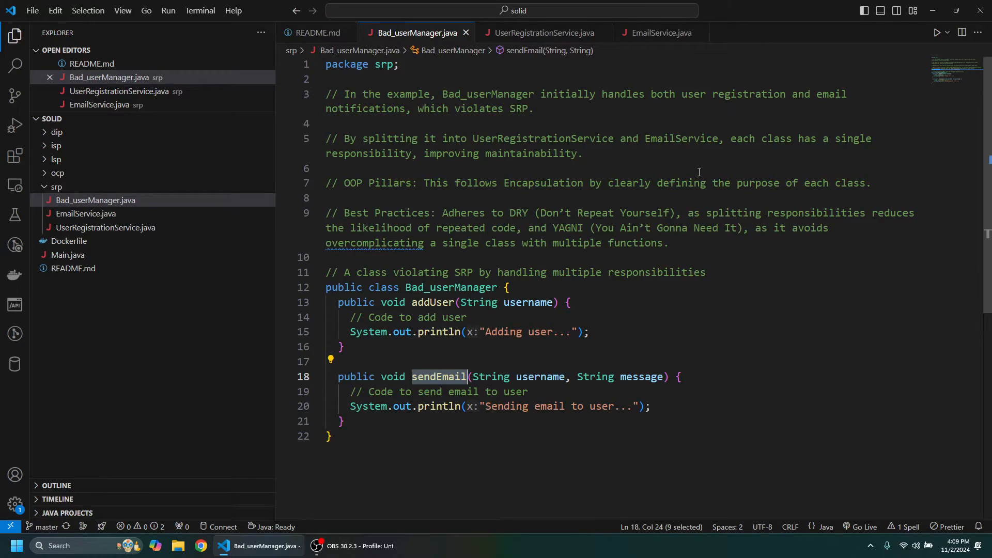
mouse_move(574, 183)
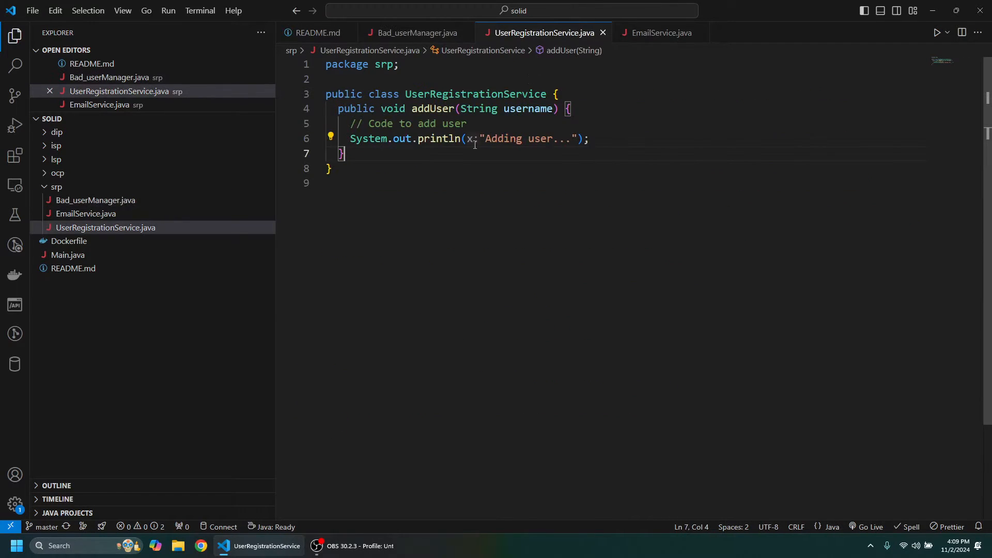
- Highlight addUser in UserRegistrationService, then view the EmailService class
click(484, 94)
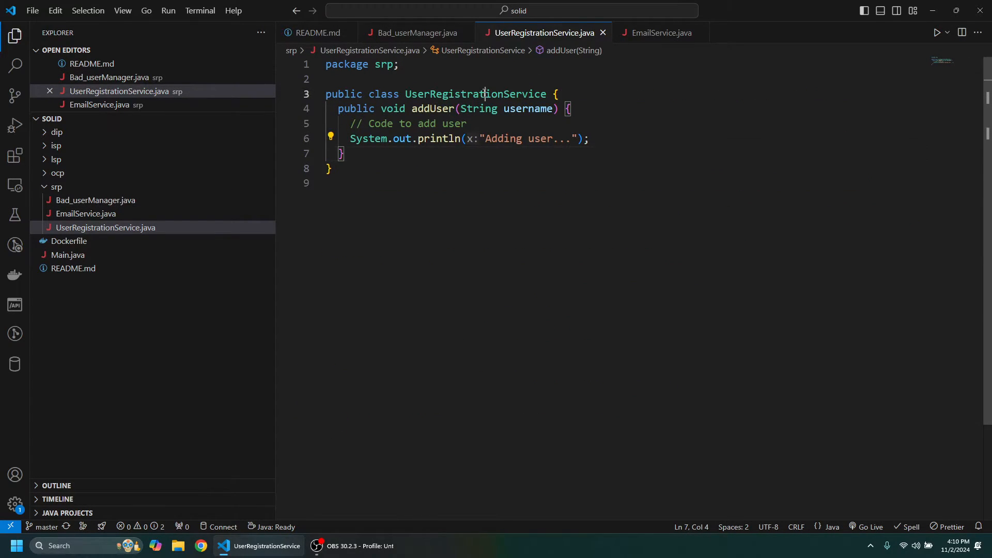
double_click(476, 93)
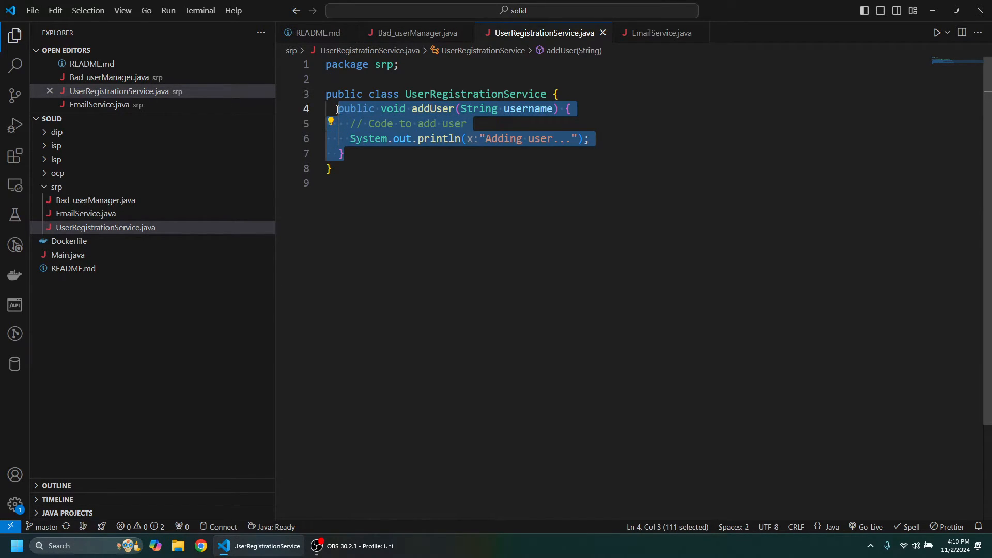
mouse_move(701, 58)
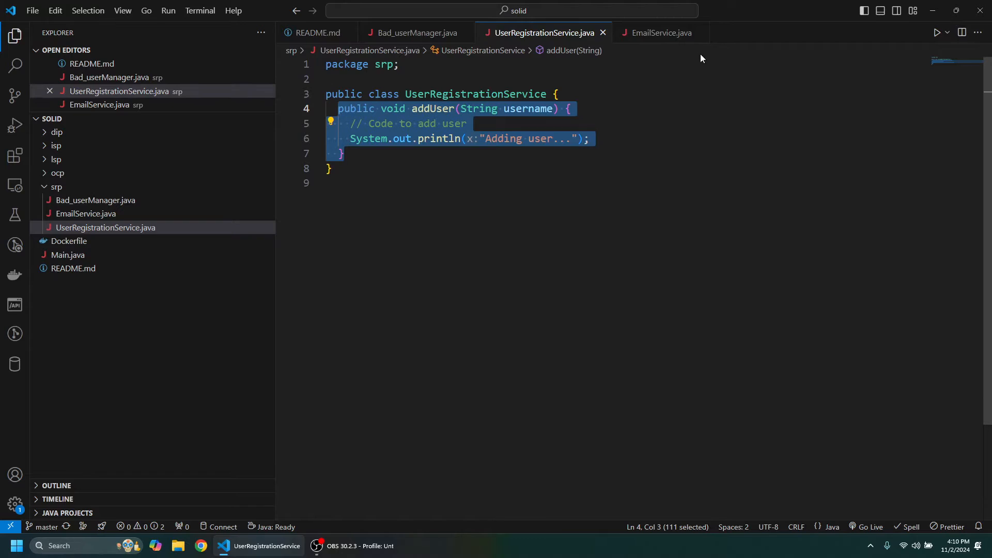
click(661, 32)
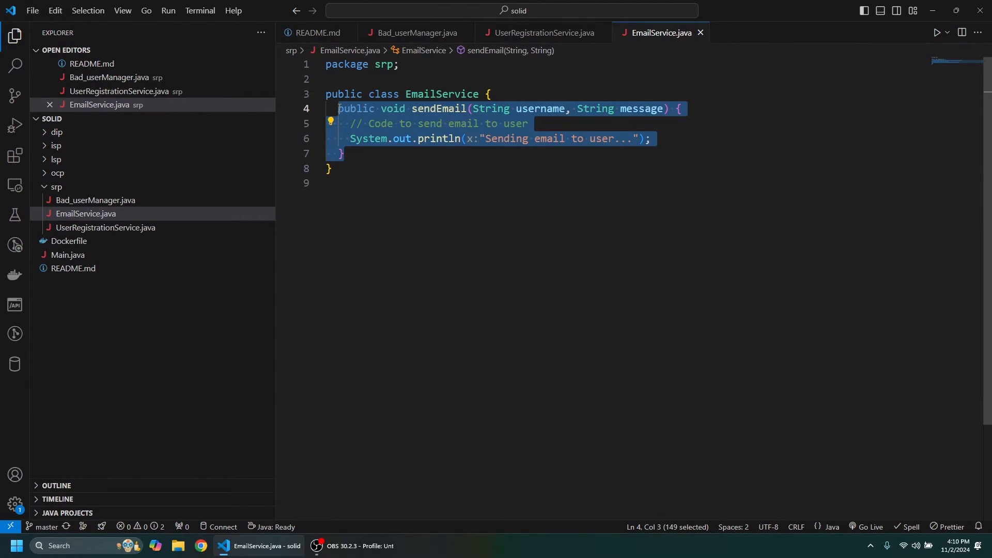
- Back in Bad_userManager, highlight the DRY and YAGNI explanations in the comment
click(414, 32)
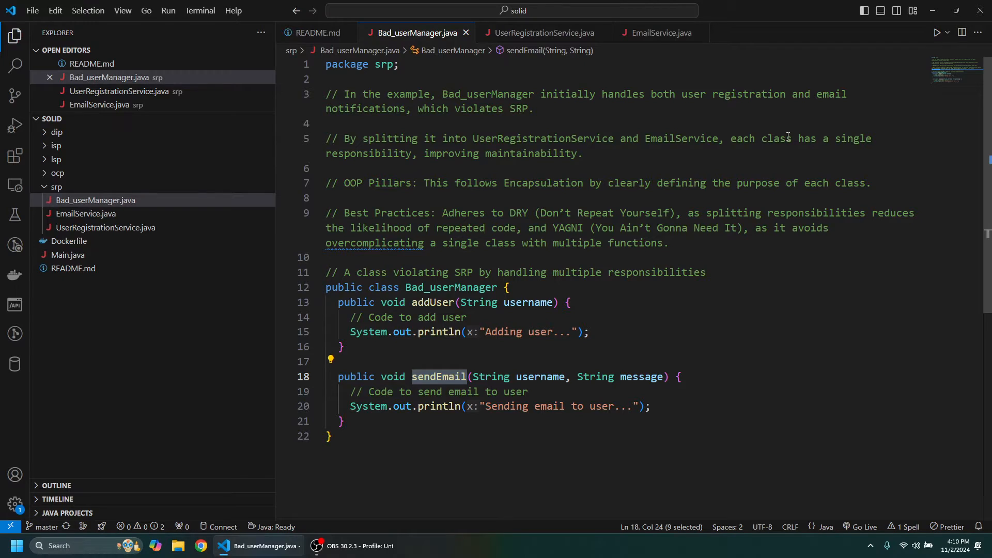
mouse_move(606, 205)
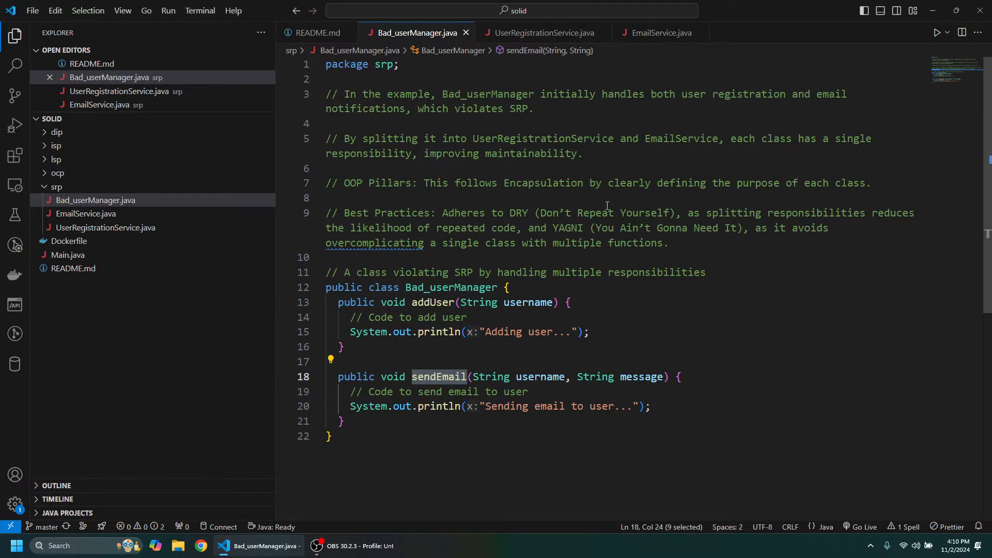
drag(689, 212, 896, 212)
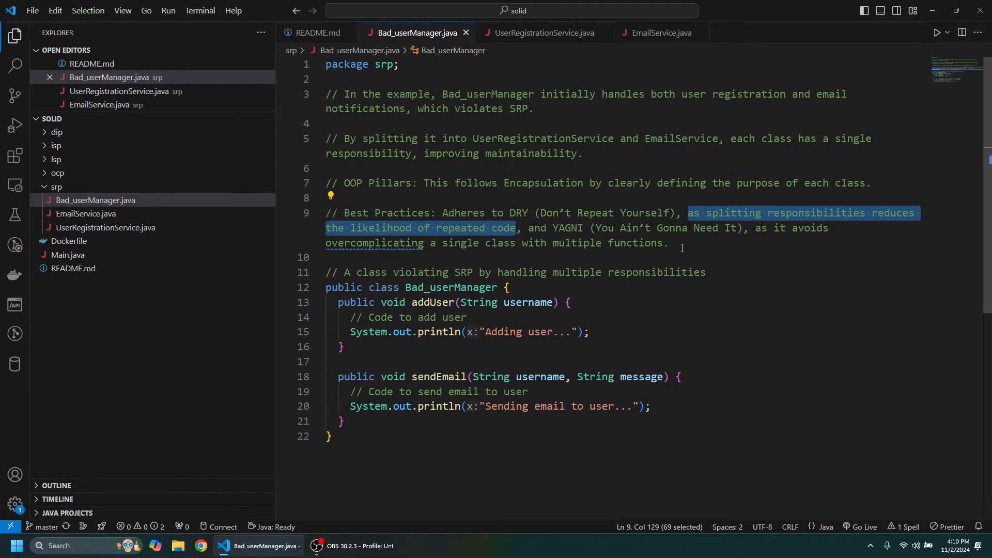
drag(689, 212, 668, 243)
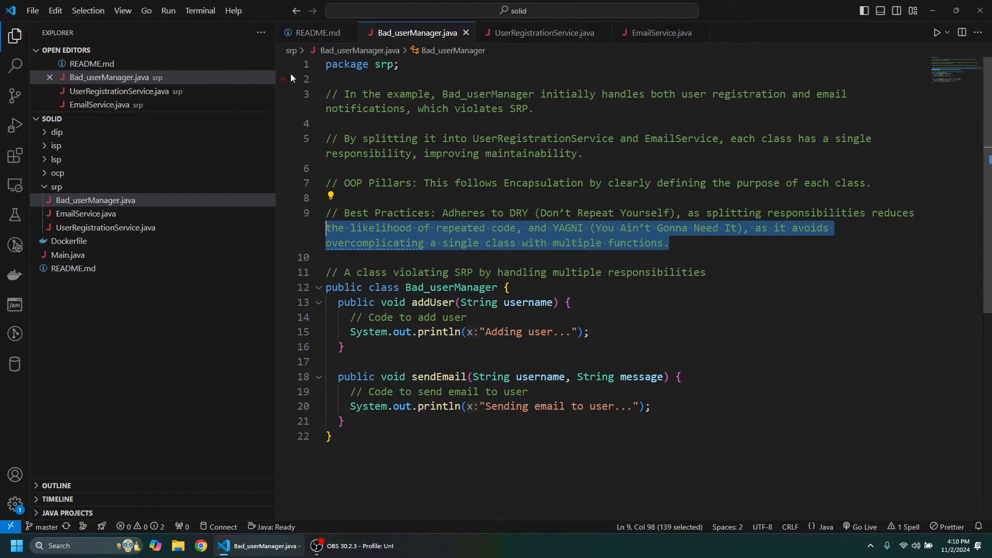
- Return to README, close Bad_userManager, highlight the OCP description, and collapse the srp folder
click(314, 33)
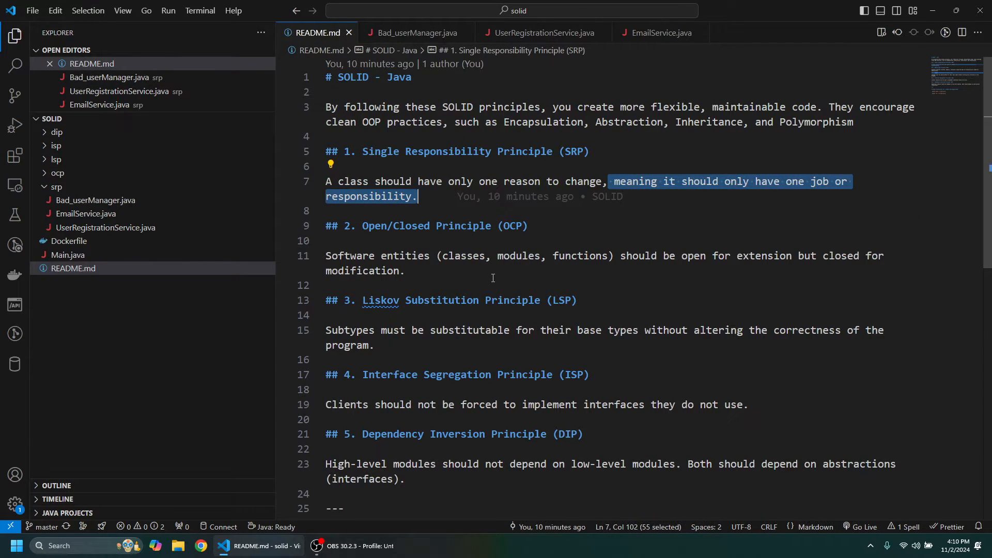
mouse_move(417, 32)
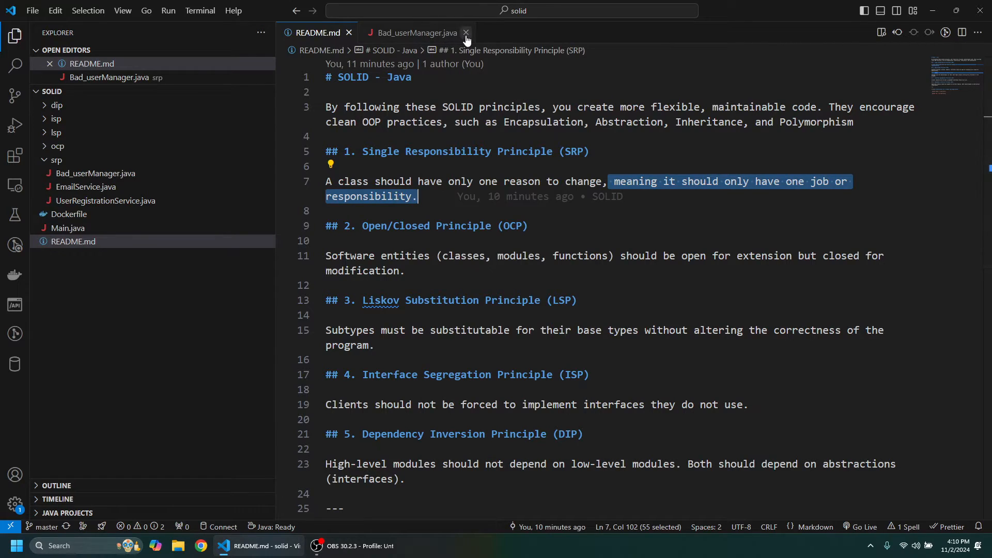
click(467, 32)
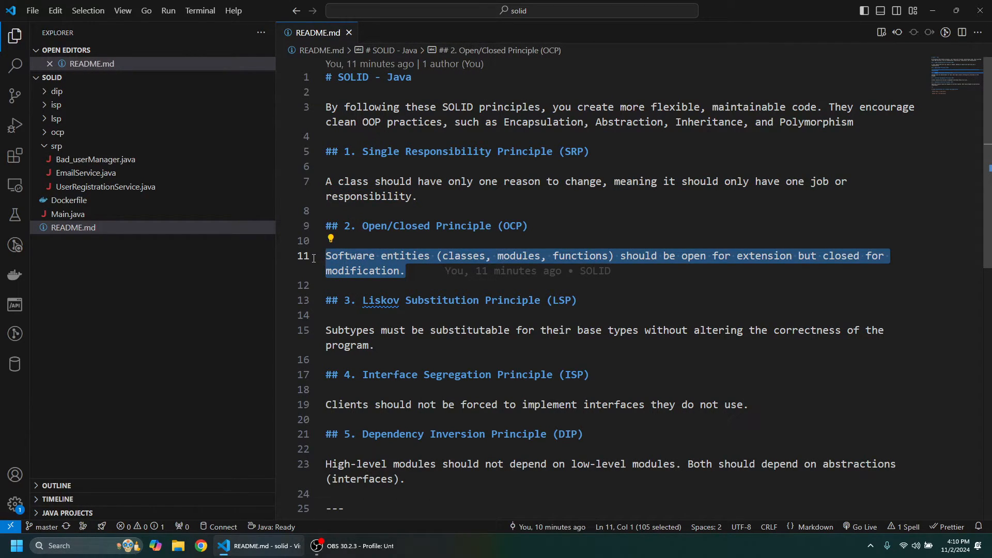
double_click(519, 256)
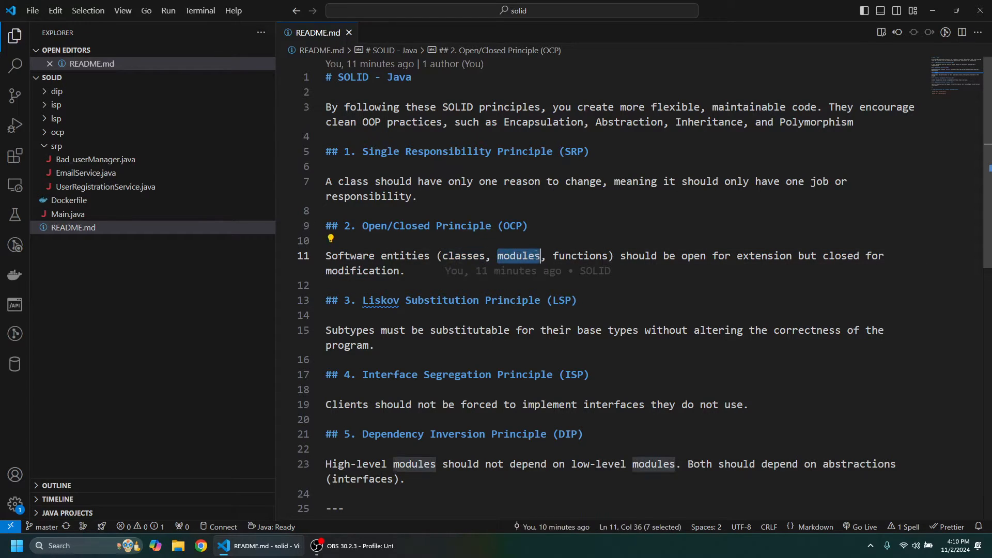
click(663, 256)
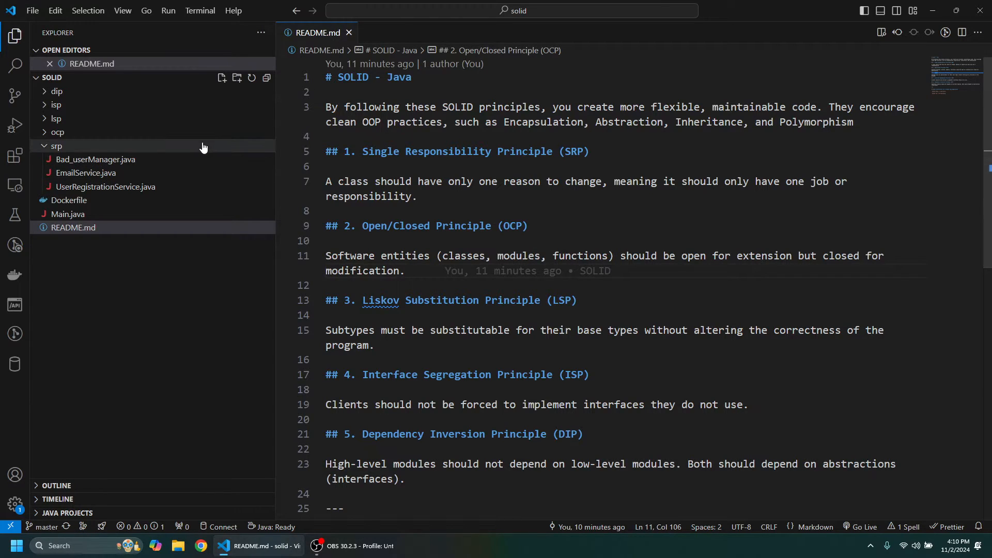
click(57, 132)
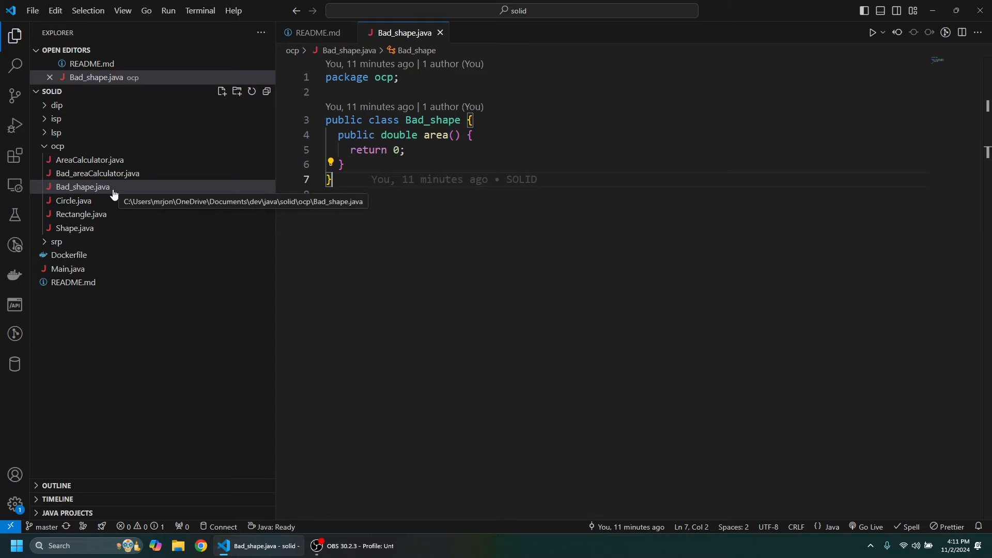
- Review Bad_shape's double area declaration, then open Bad_areaCalculator from the ocp folder
click(389, 120)
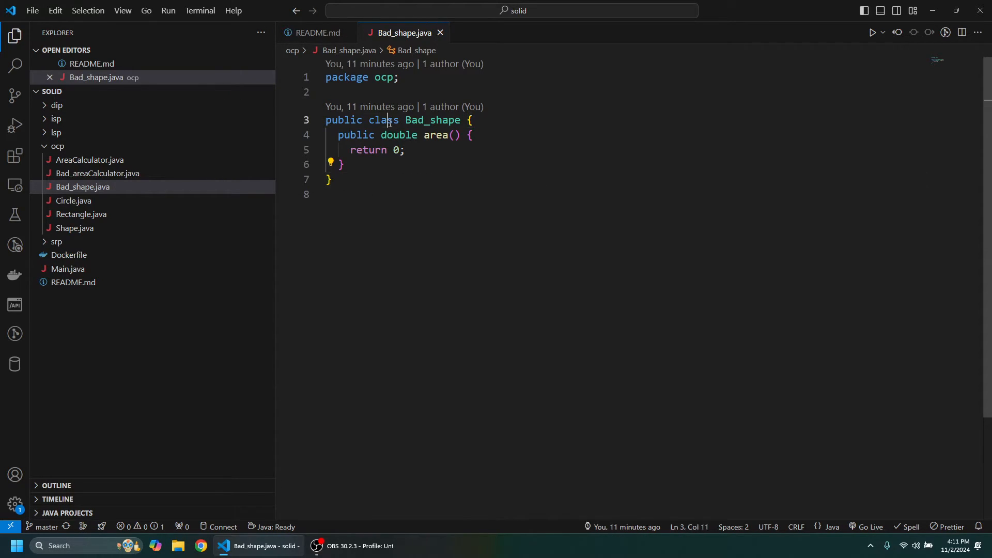
double_click(398, 135)
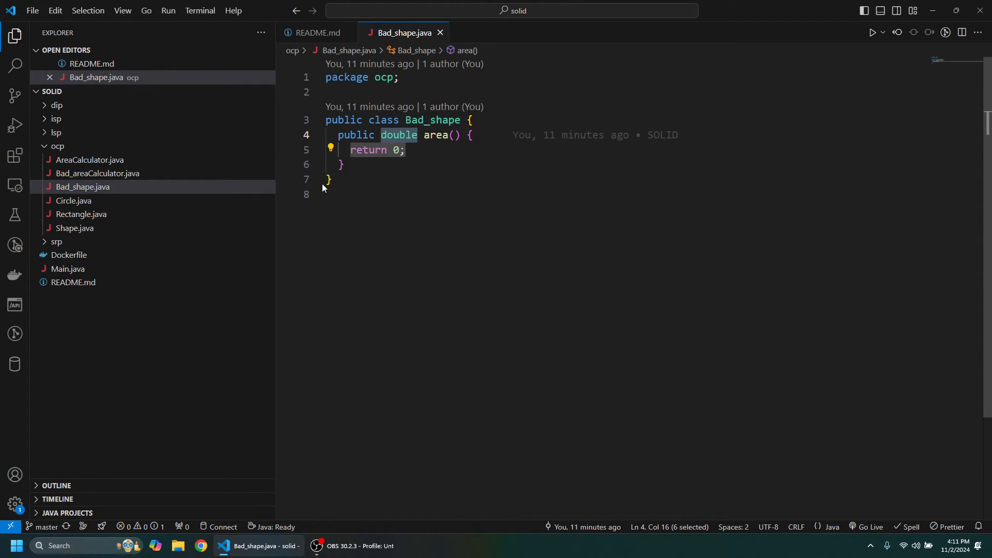
click(97, 172)
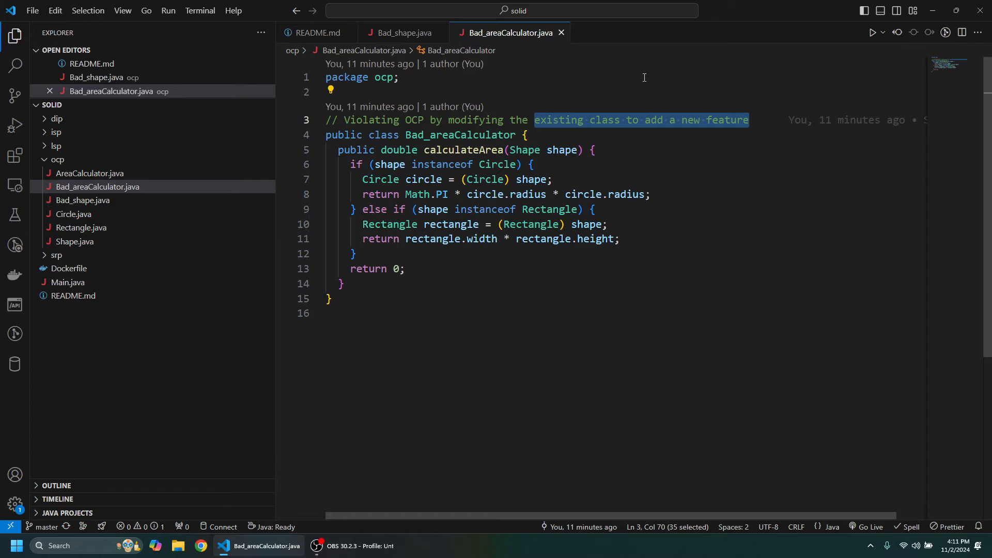
mouse_move(492, 171)
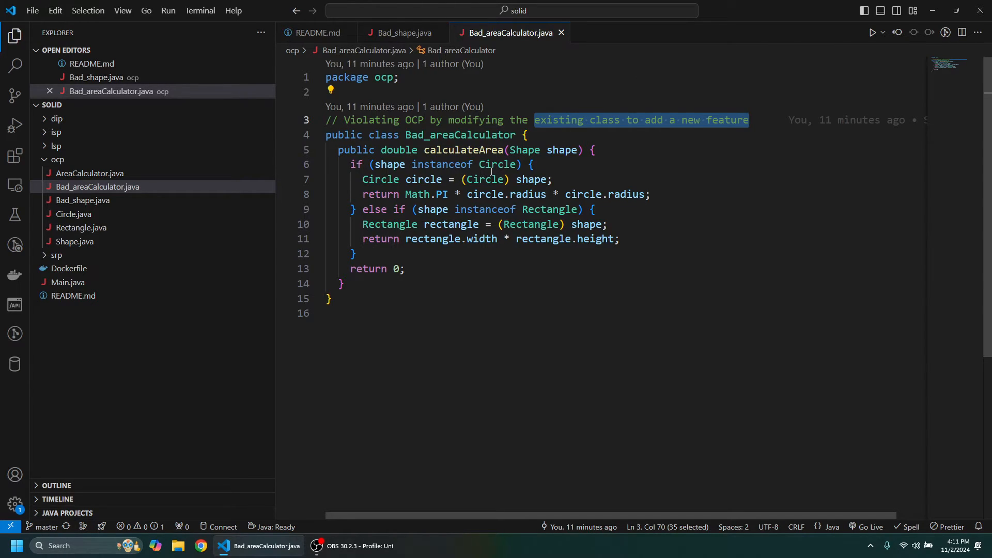
mouse_move(485, 180)
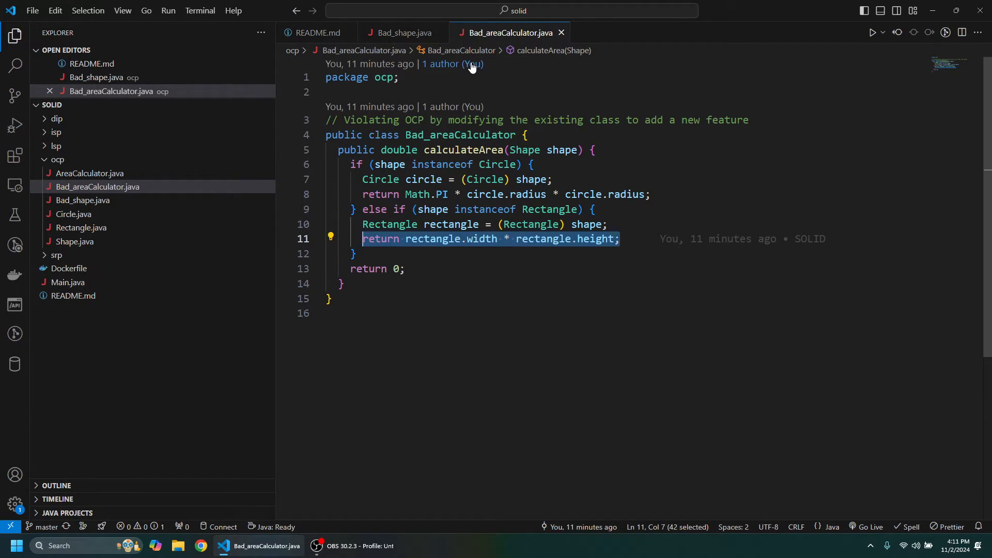
mouse_move(560, 90)
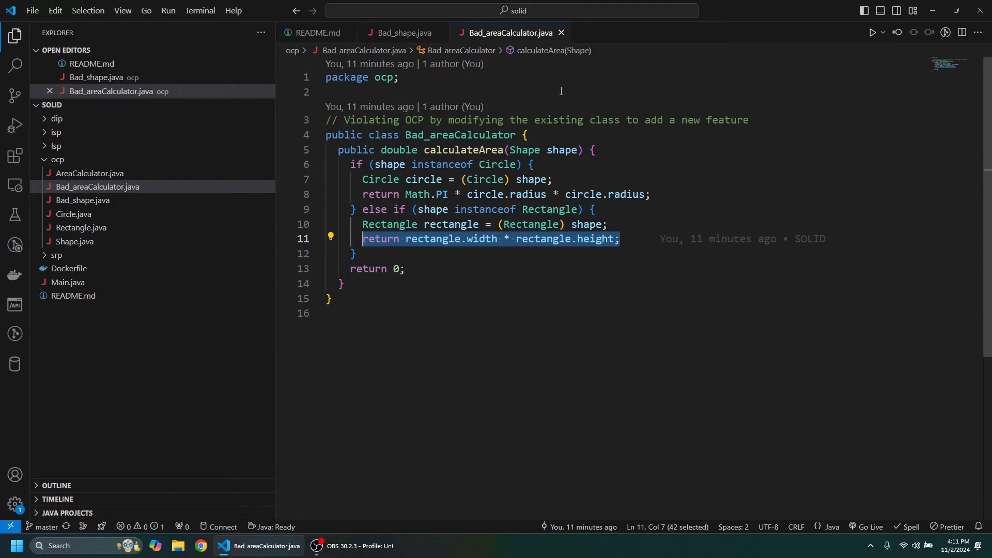
mouse_move(468, 73)
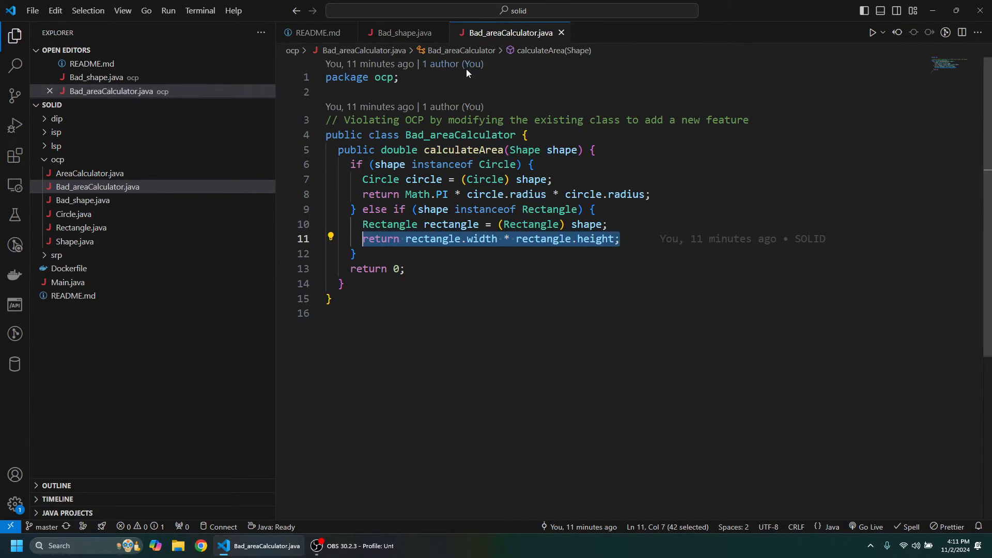
mouse_move(74, 214)
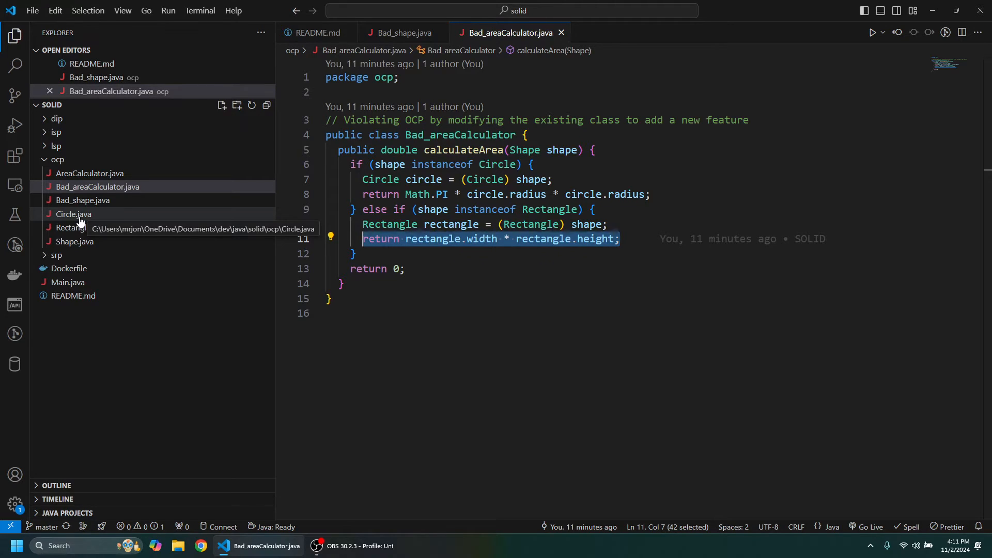
- Compare Circle and abstract Shape with Bad_areaCalculator, then reopen Bad_shape.java
click(73, 214)
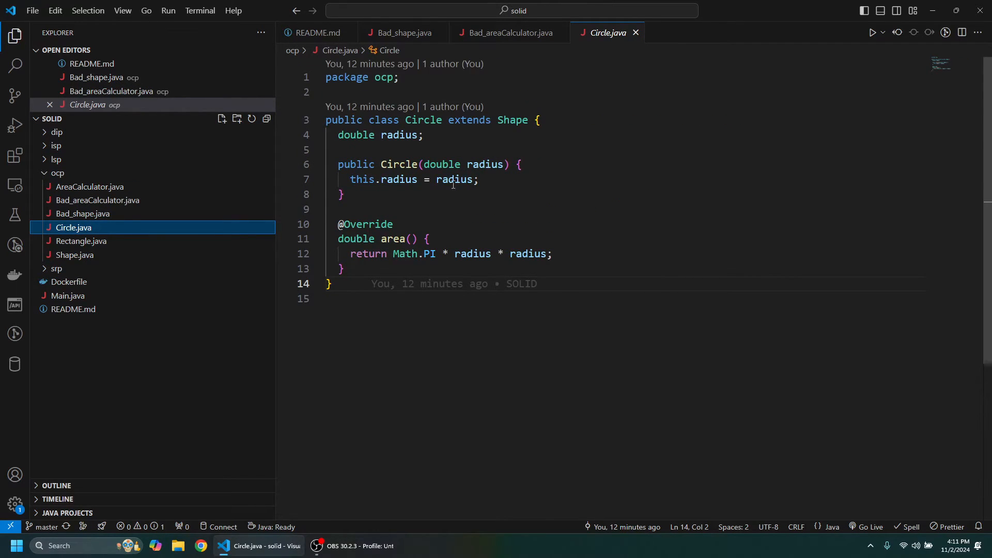
click(74, 255)
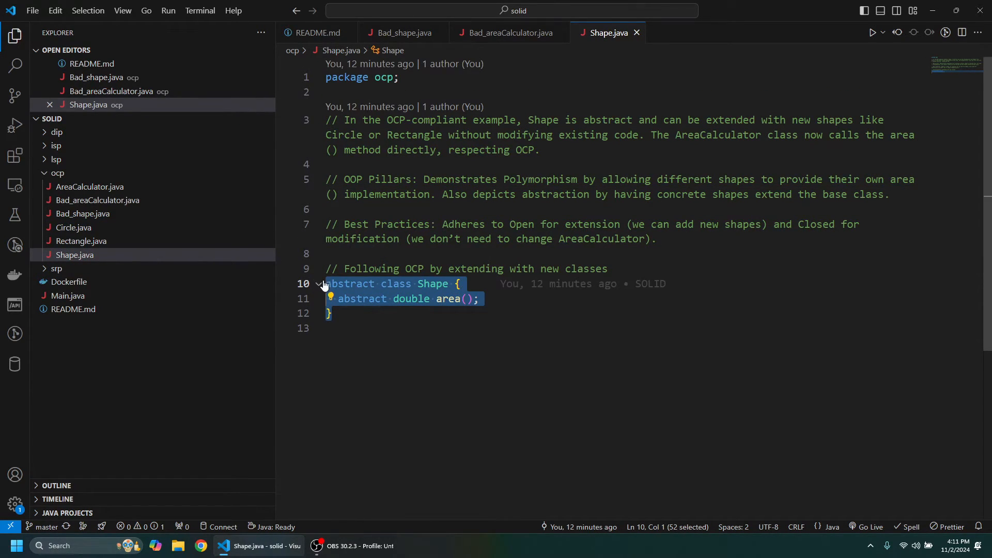
mouse_move(453, 255)
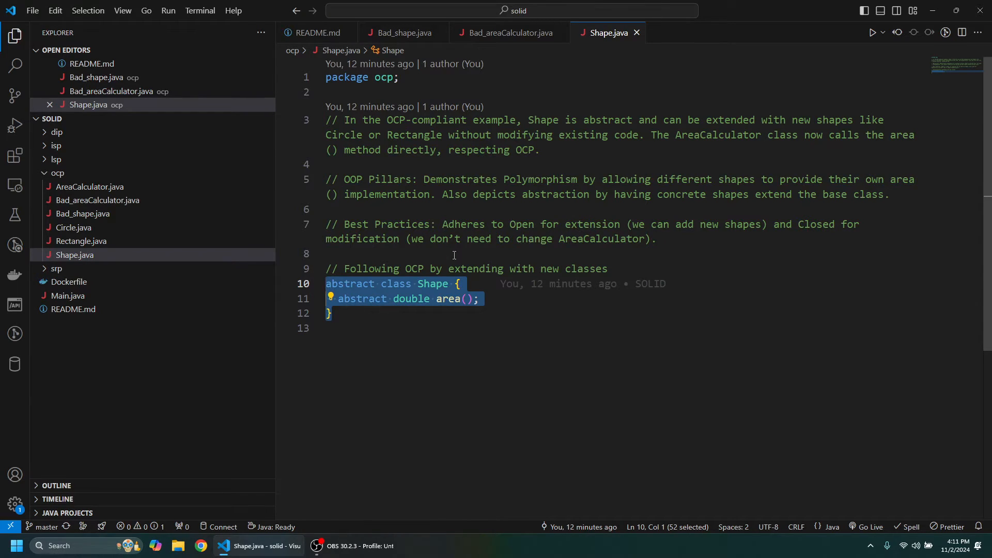
mouse_move(74, 255)
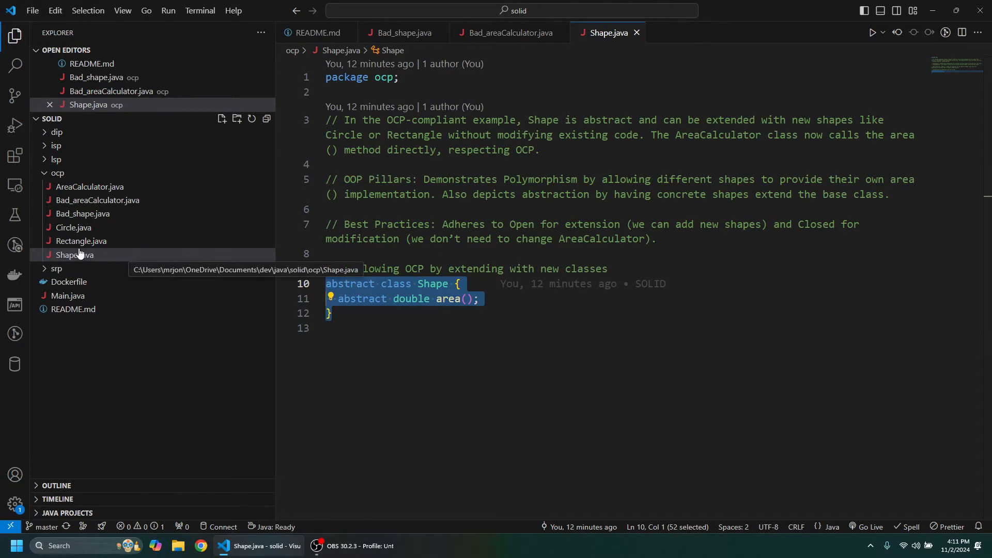
click(74, 227)
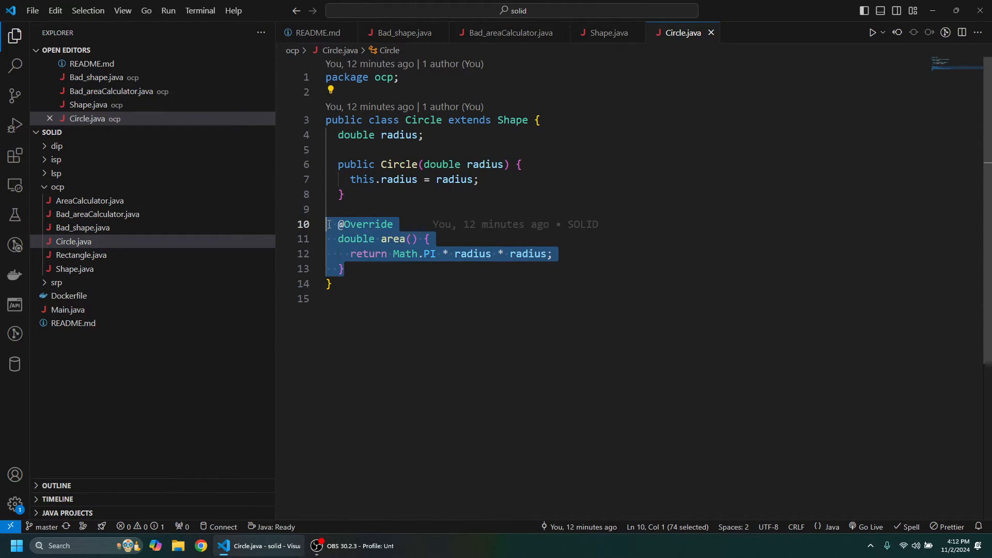
click(606, 32)
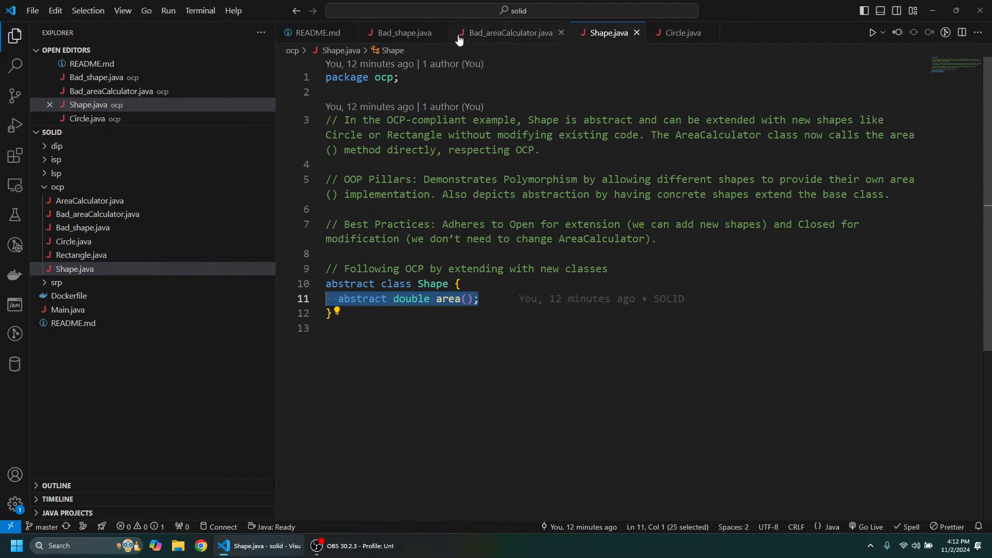
click(507, 32)
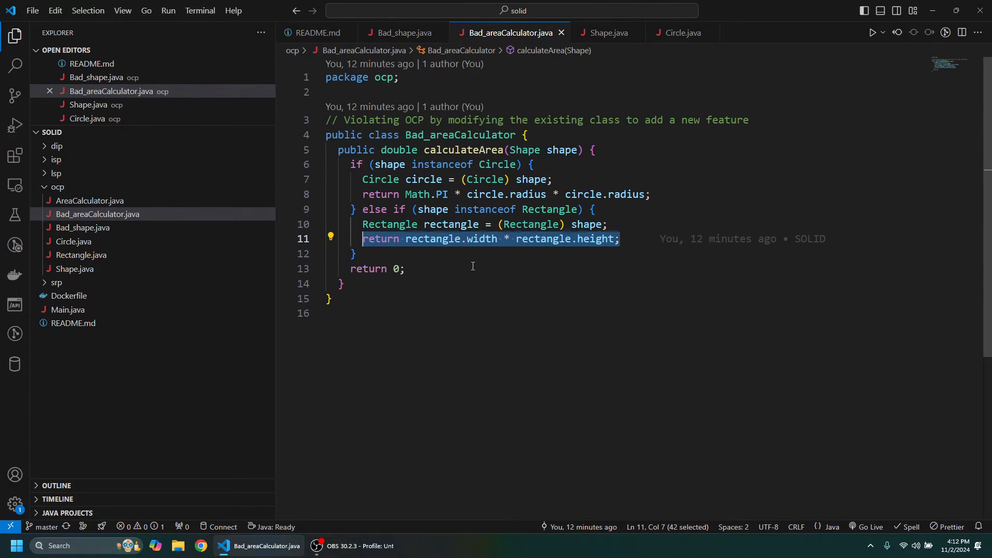
mouse_move(670, 85)
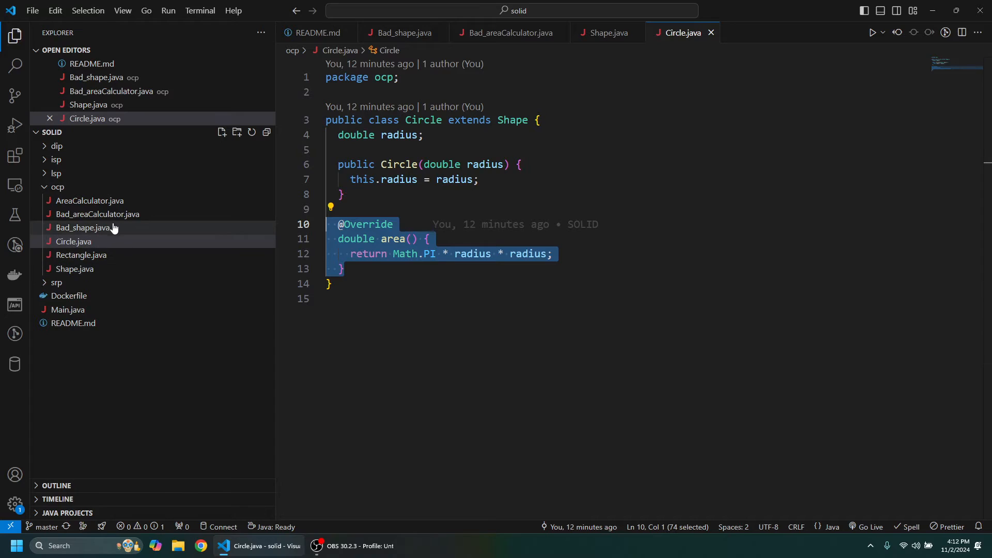
click(90, 200)
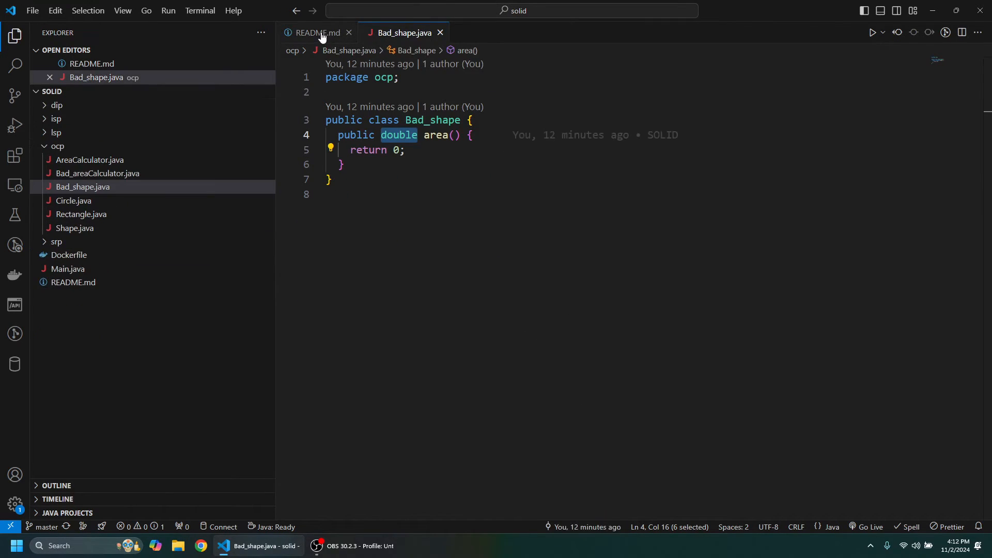
- Switch to README, close Bad_shape.java, and collapse the ocp folder
click(317, 32)
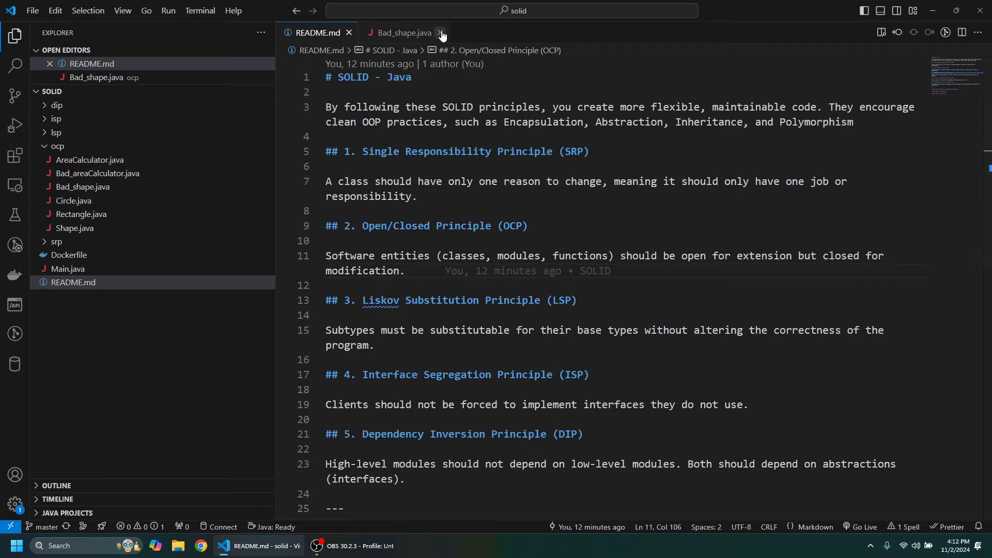
click(438, 32)
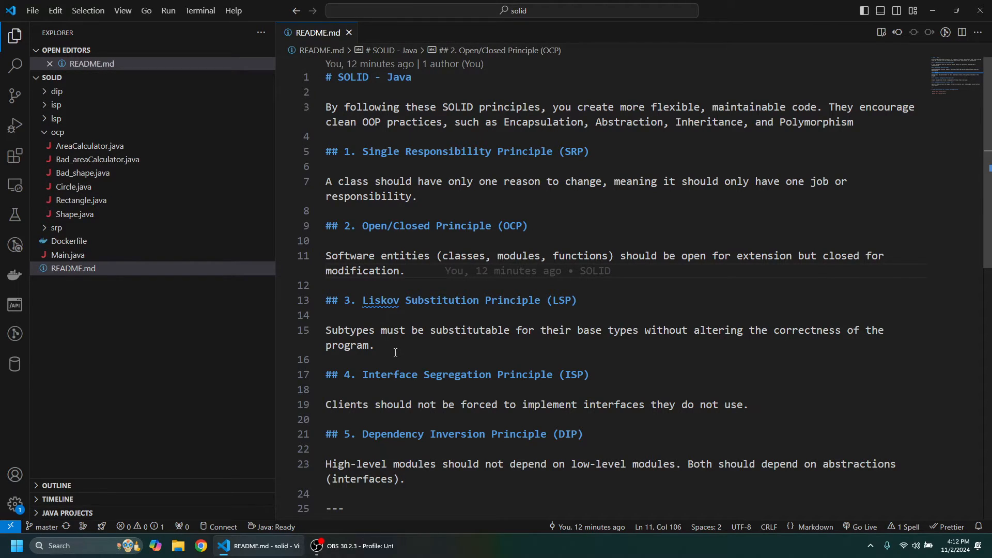
mouse_move(363, 314)
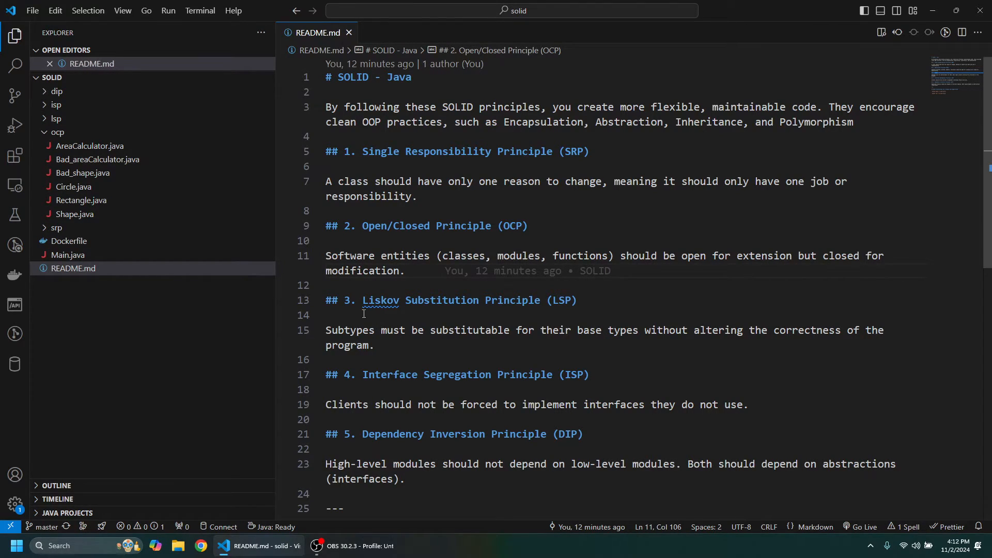
mouse_move(615, 295)
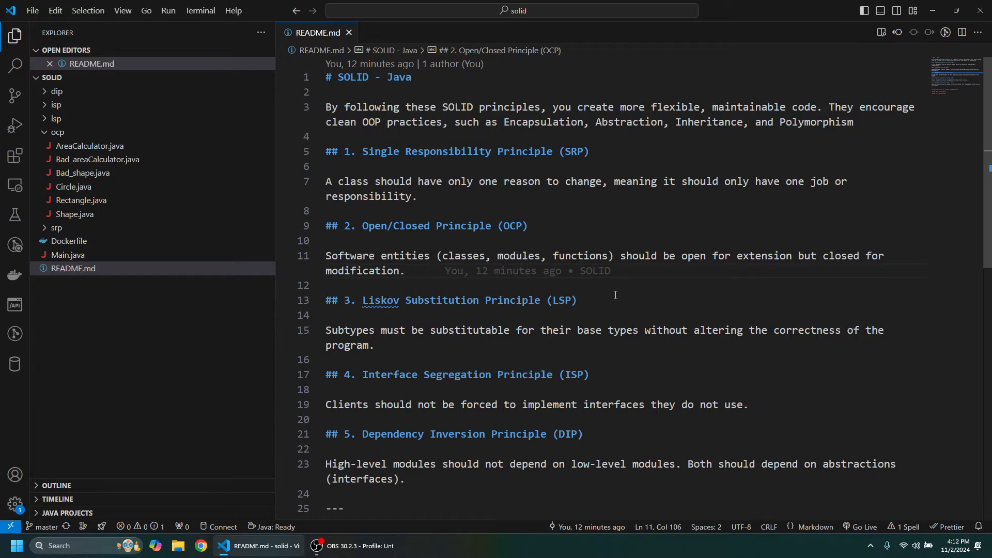
click(57, 132)
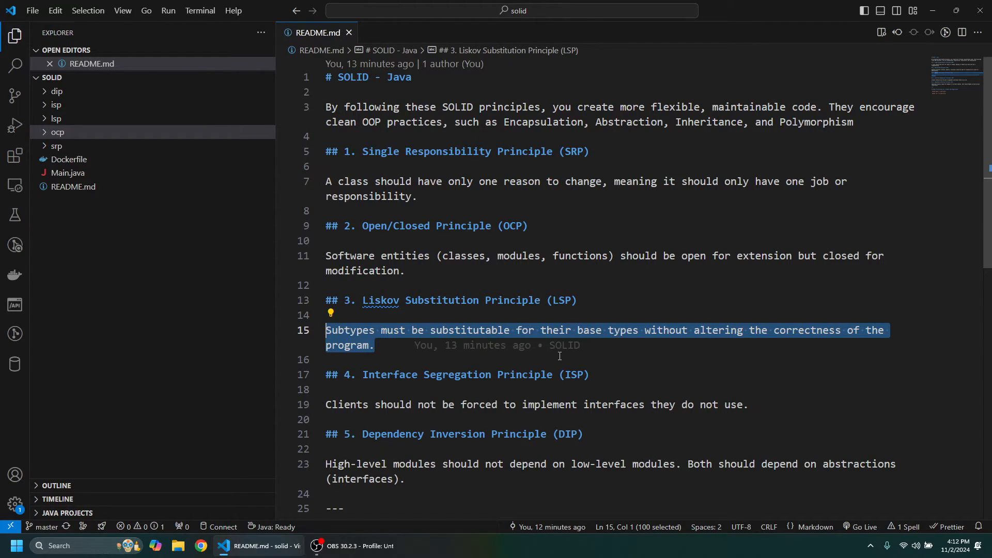
mouse_move(542, 309)
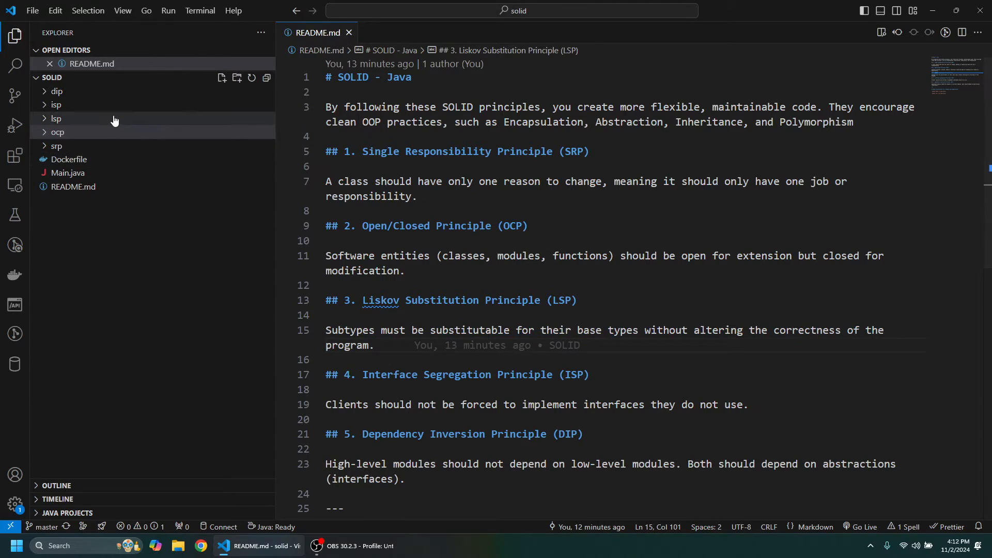
- Expand lsp and compare Bad_ostrich with its Bad_bird parent class
click(57, 118)
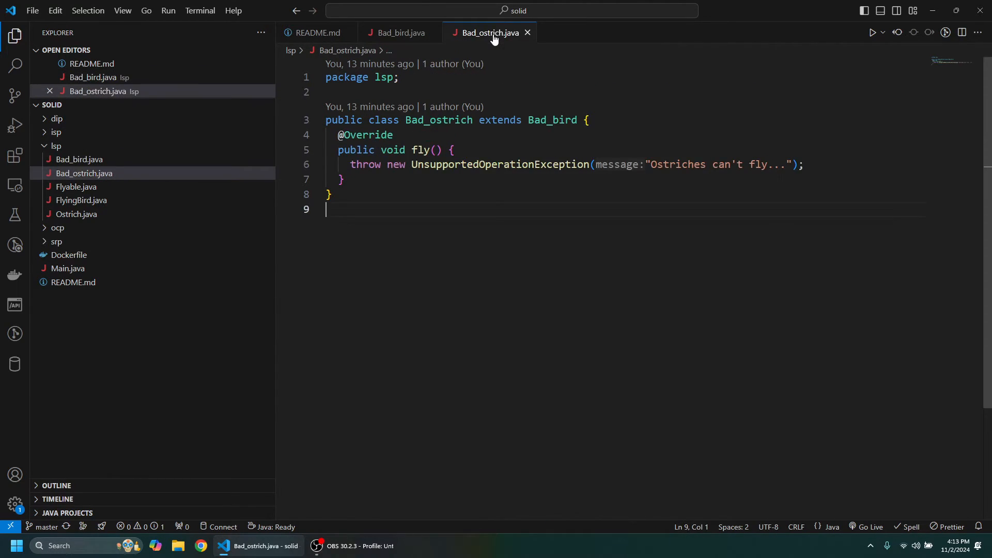
mouse_move(570, 75)
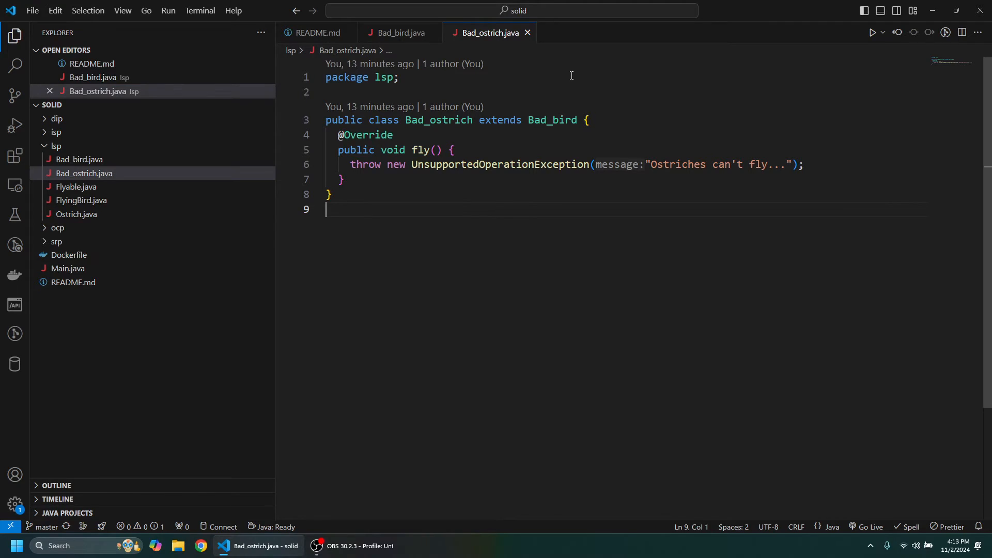
double_click(552, 119)
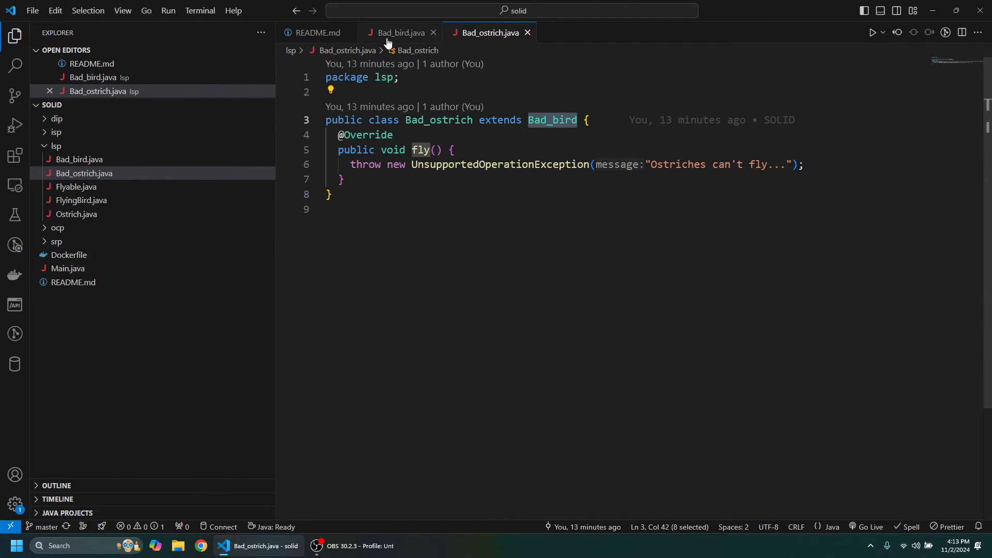
click(399, 32)
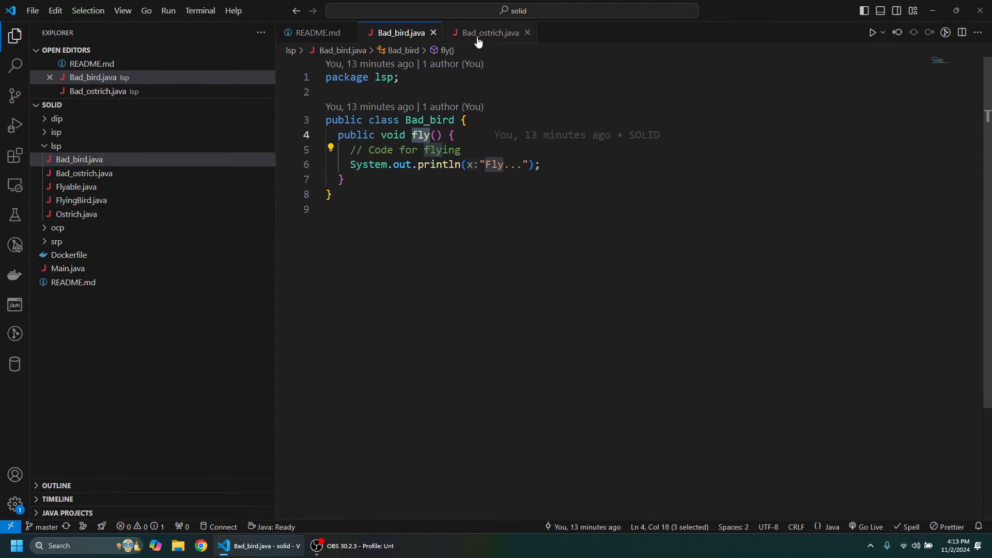
click(489, 32)
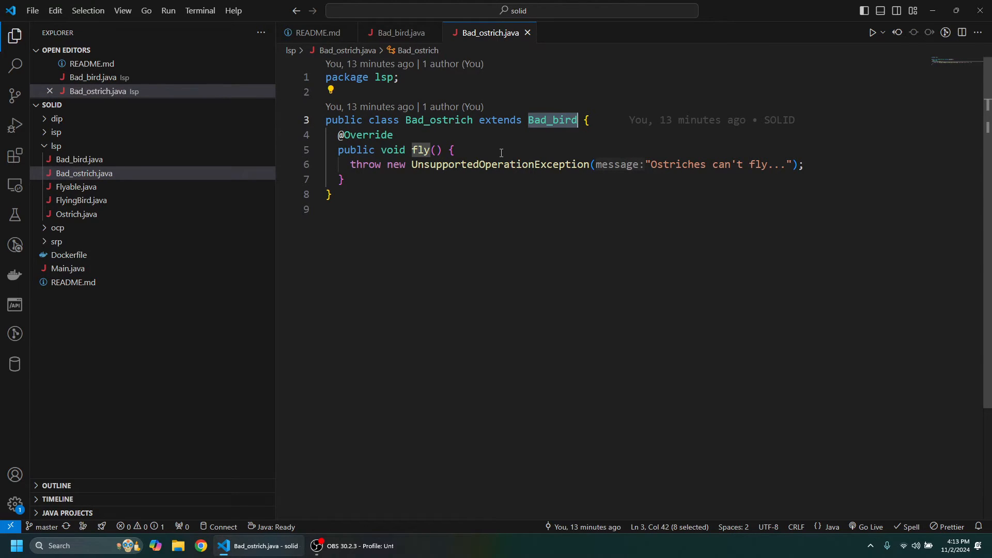
mouse_move(499, 164)
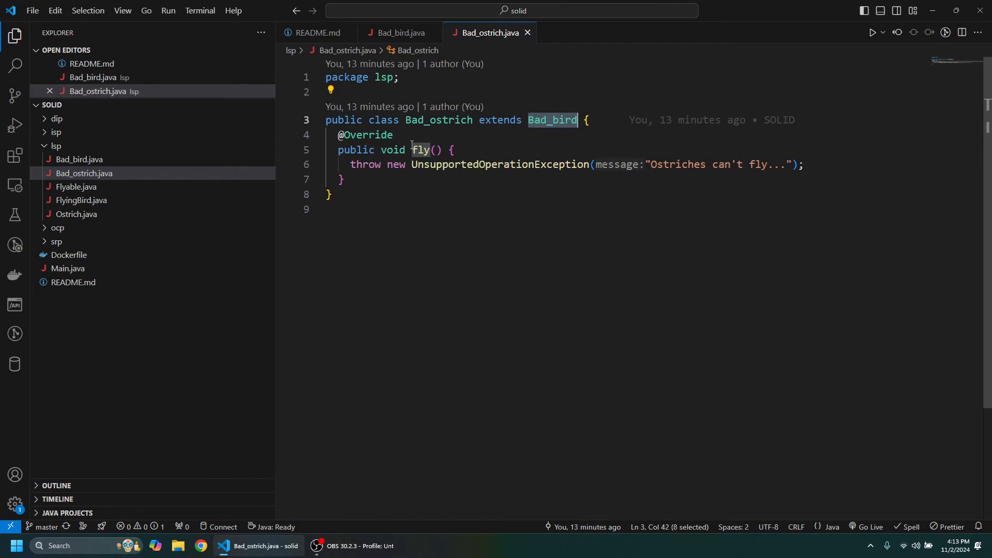
mouse_move(163, 177)
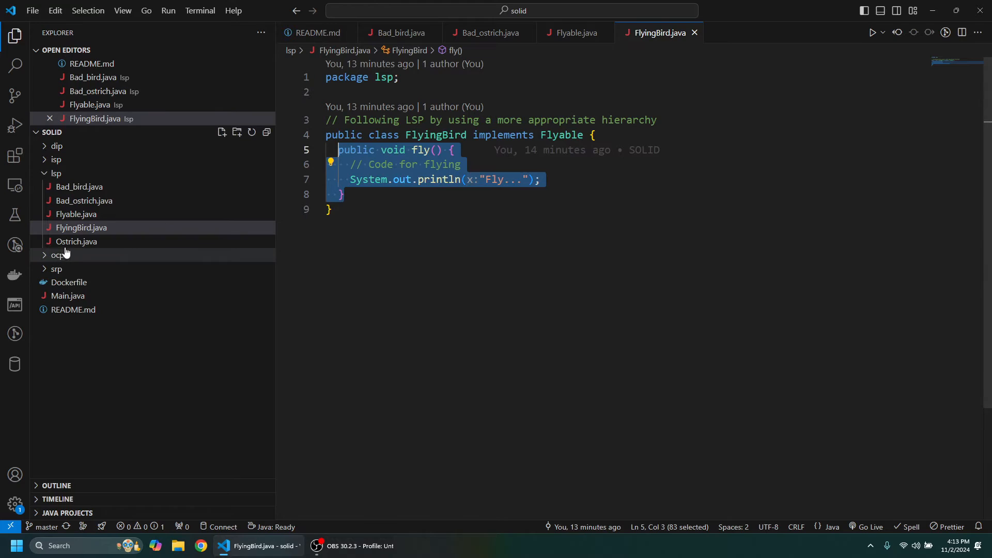
- Open Ostrich.java, highlight its Separation of Concerns note, and close the LSP example files
click(76, 242)
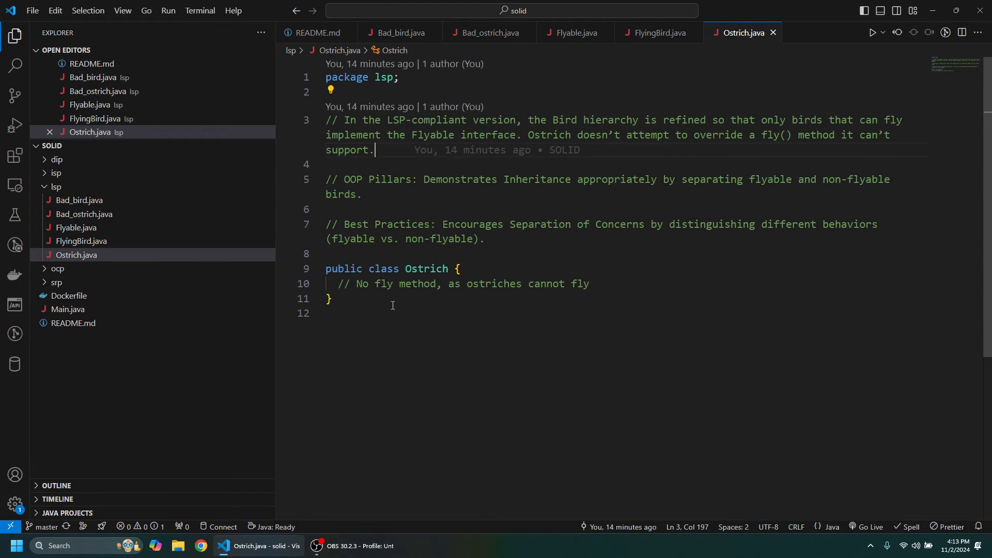
mouse_move(570, 250)
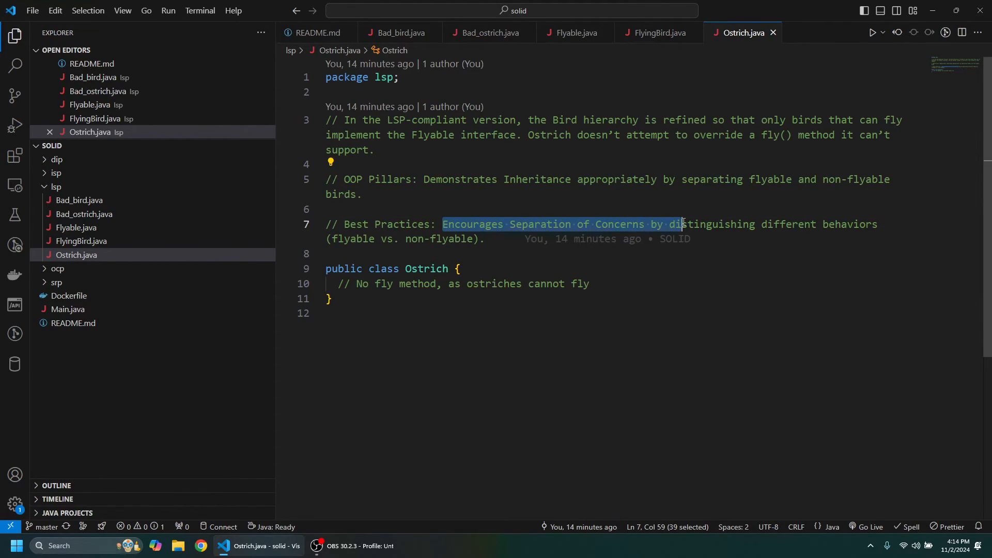
drag(682, 224, 484, 239)
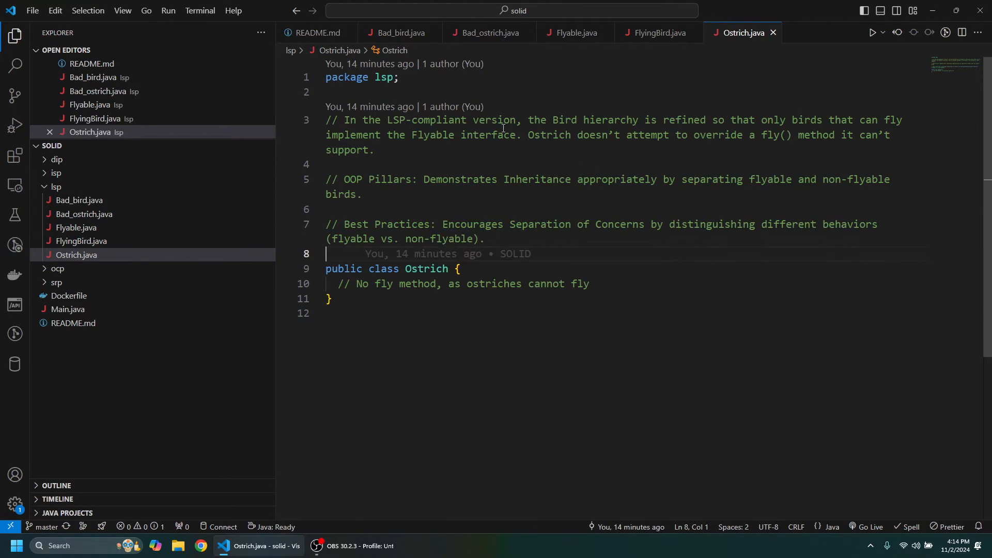
click(401, 32)
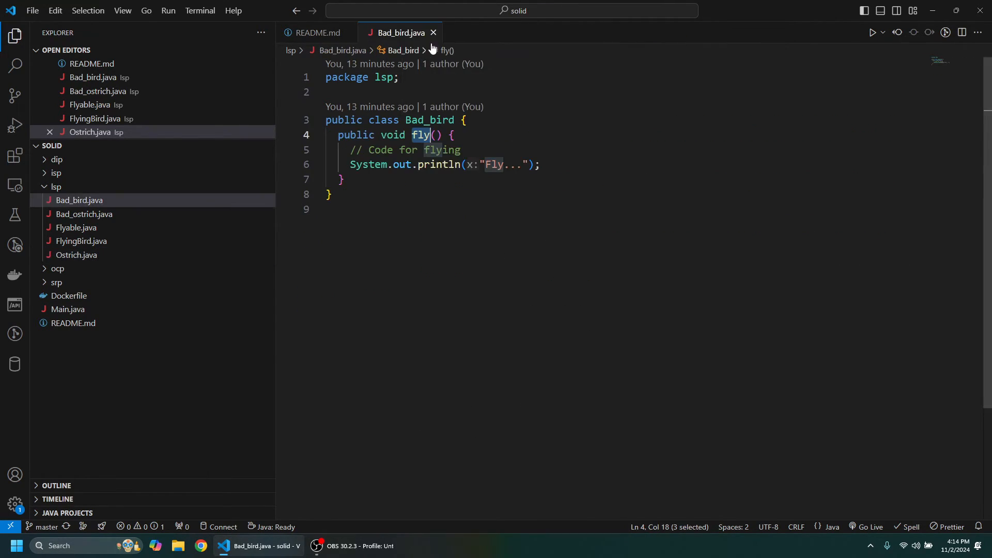
- Close Bad_bird, highlight README's Interface Segregation Principle definition, and collapse the lsp folder
click(319, 32)
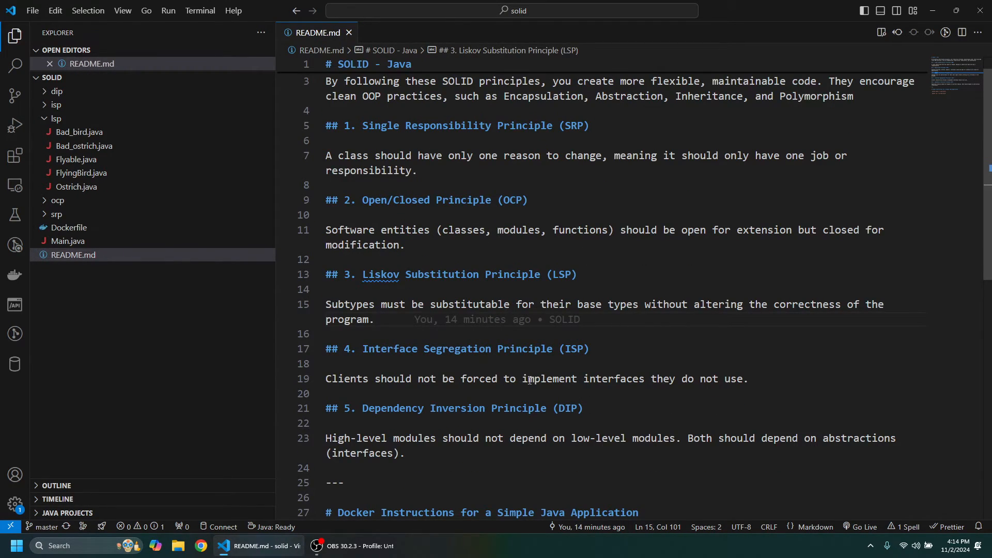
mouse_move(674, 388)
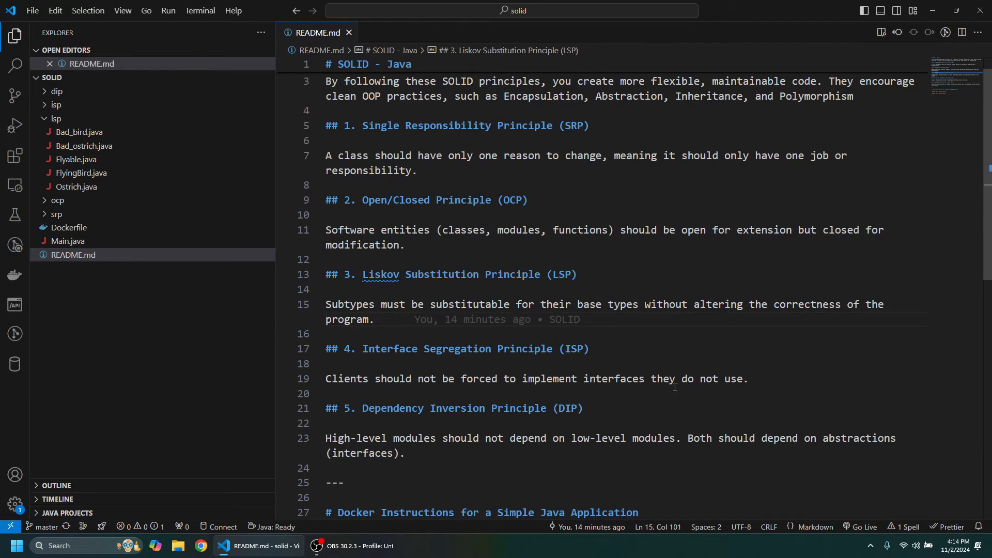
triple_click(536, 378)
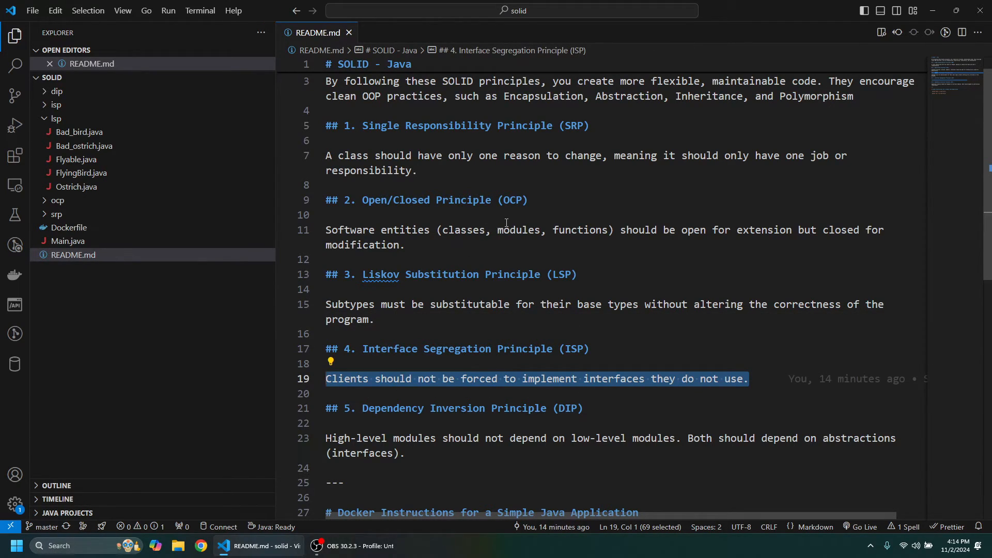
click(57, 119)
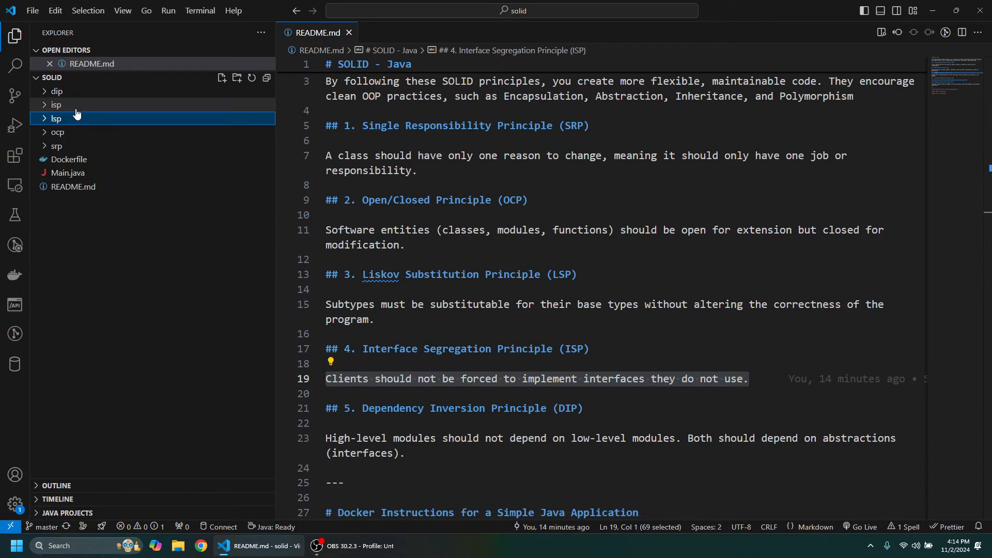
- Expand isp, review Bad_developer's eat method and Bad_robot's no-eating comment, then close both
click(57, 104)
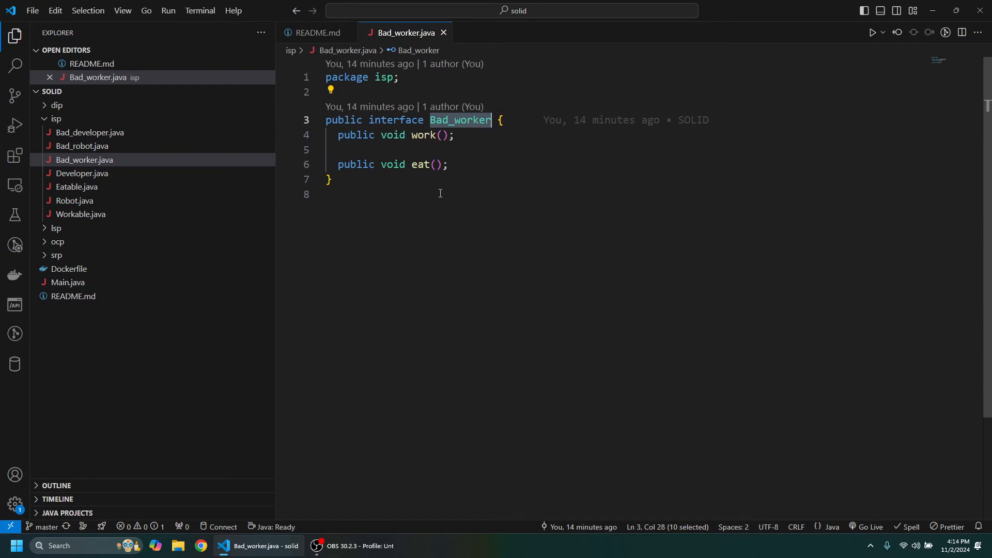
mouse_move(461, 163)
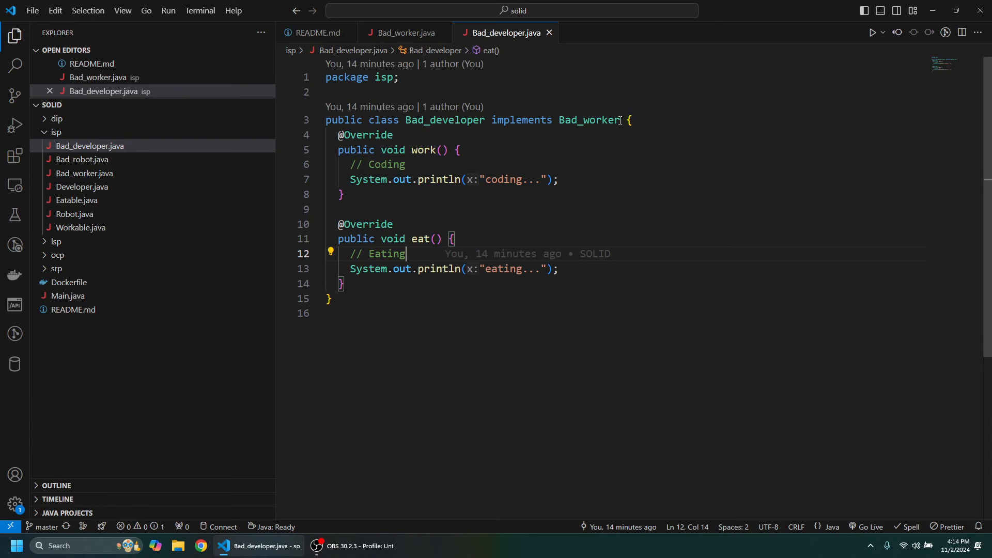
triple_click(443, 120)
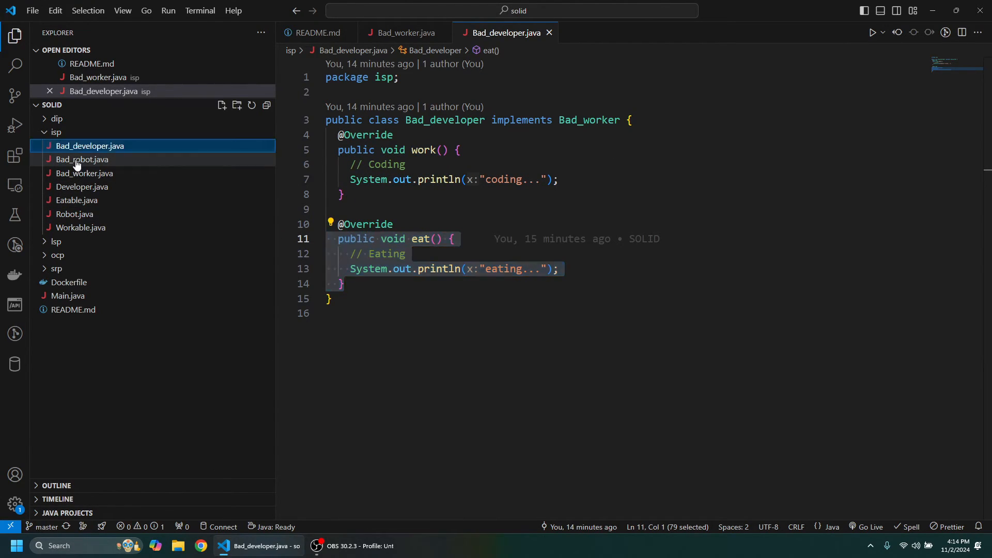
click(83, 159)
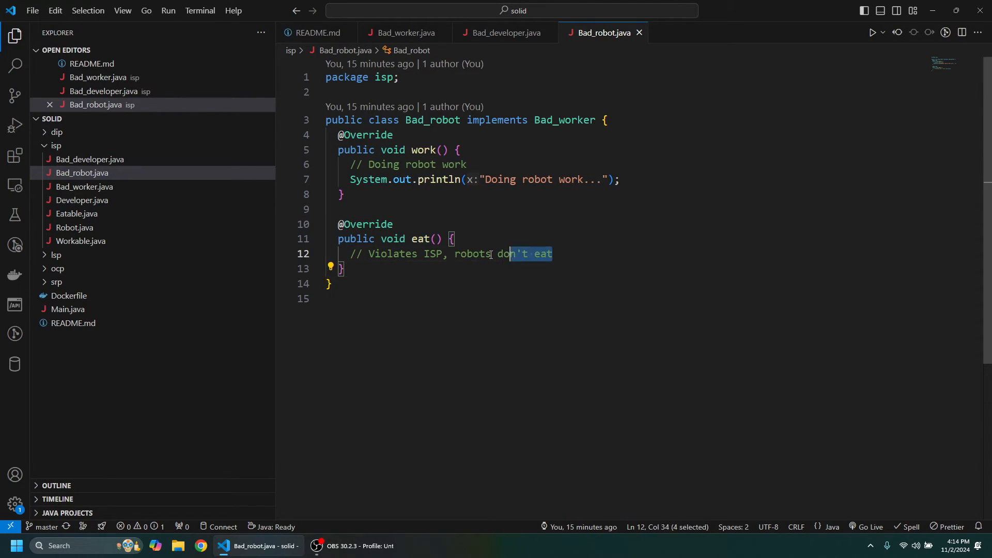
triple_click(431, 254)
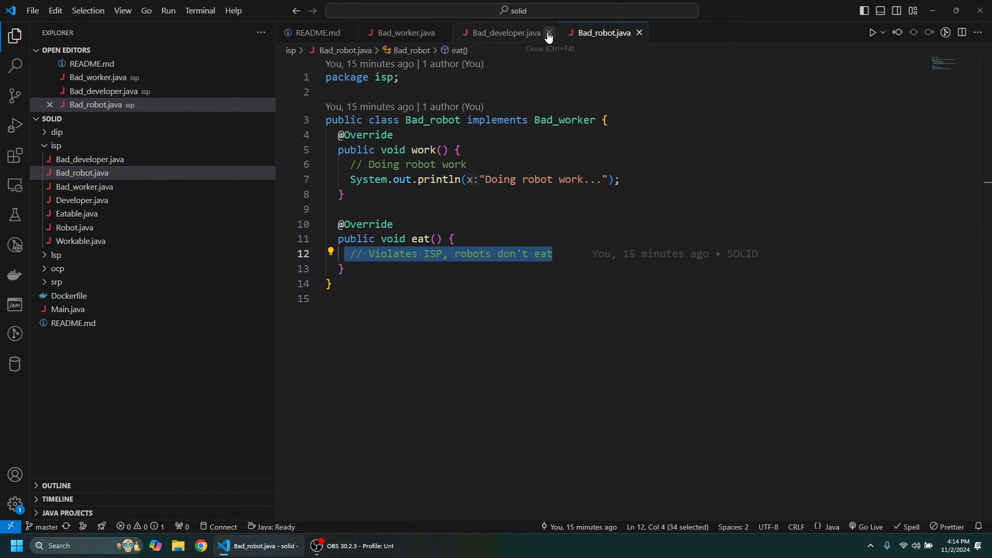
click(548, 32)
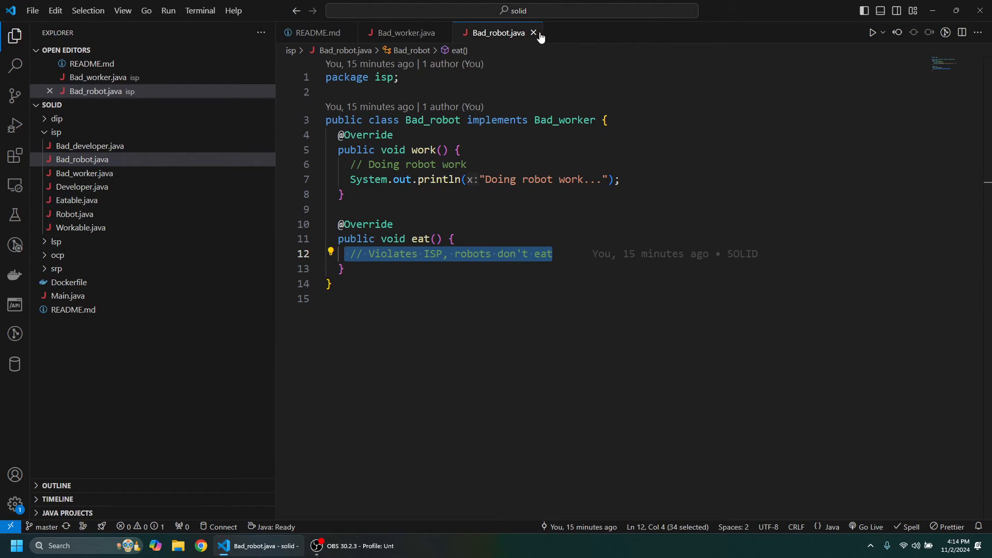
click(533, 32)
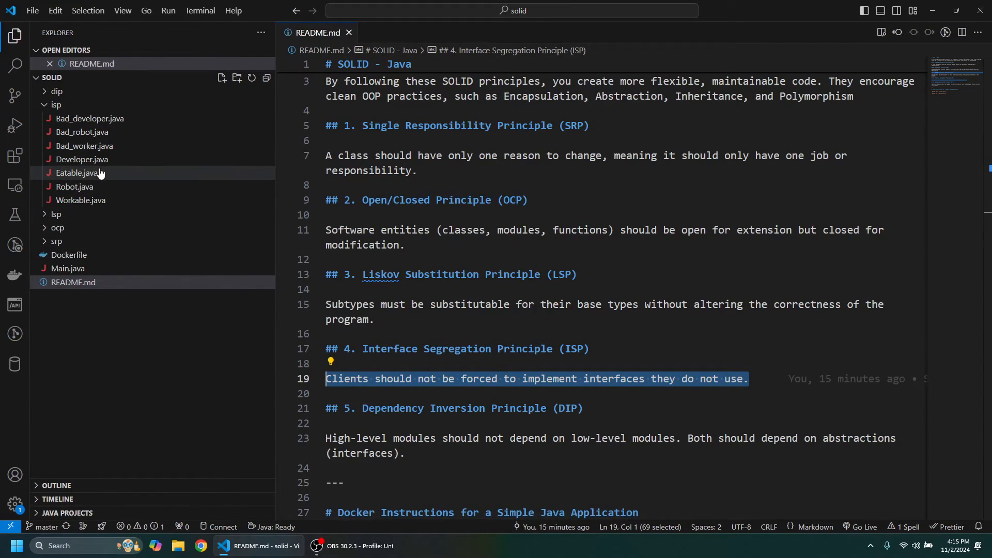
- Show the ISP-compliant Workable and Eatable interfaces and the corrected Robot class
double_click(81, 200)
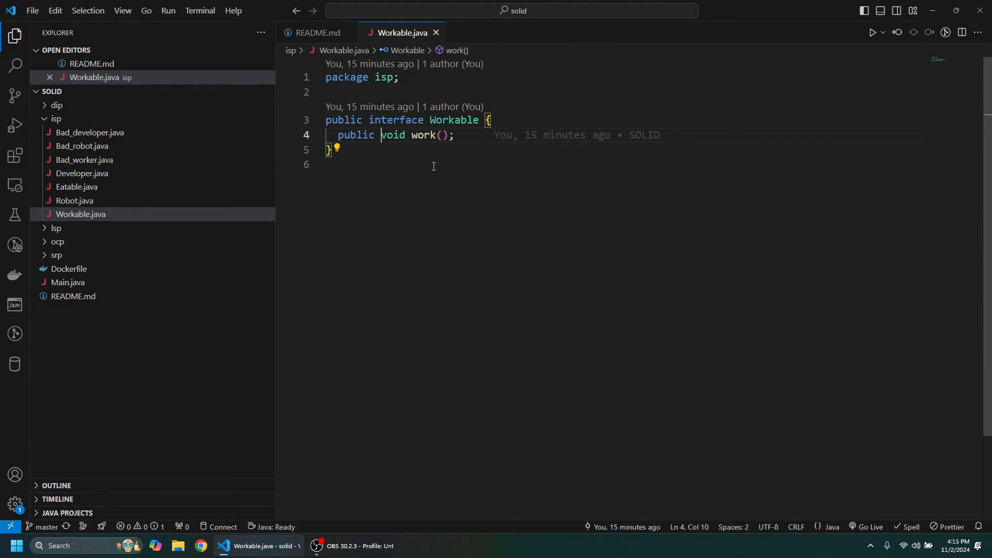
click(76, 187)
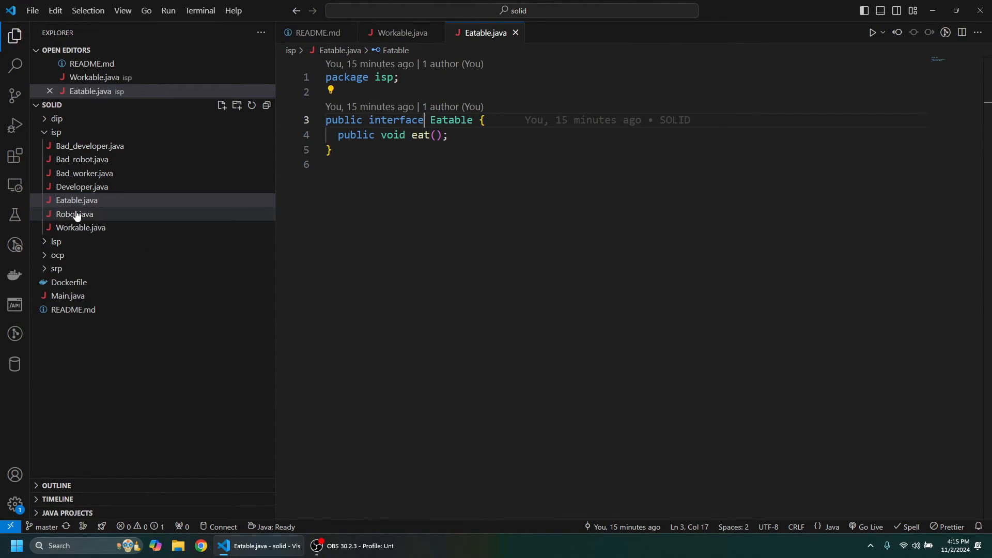
click(74, 214)
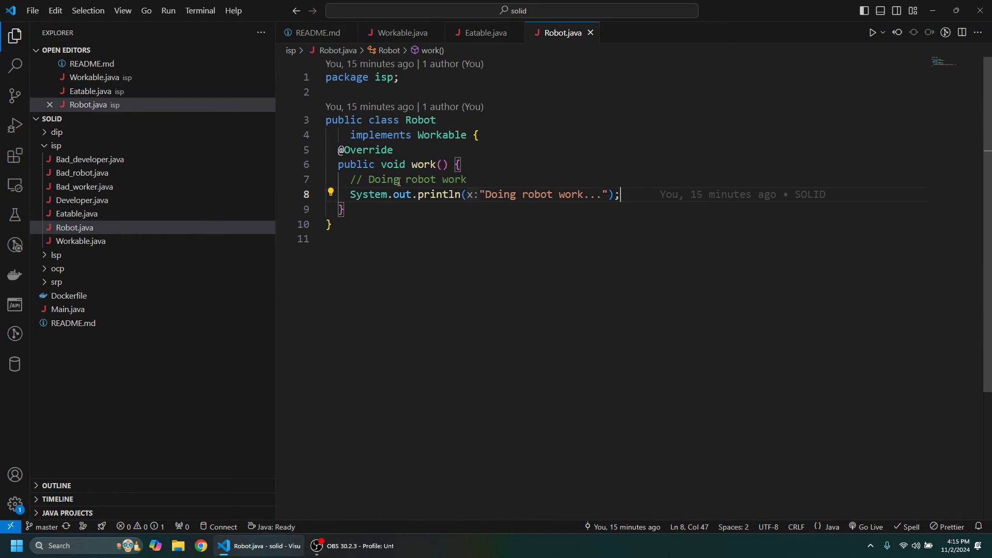
- Open Developer.java and highlight its Encapsulation and YAGNI best-practice notes
double_click(442, 135)
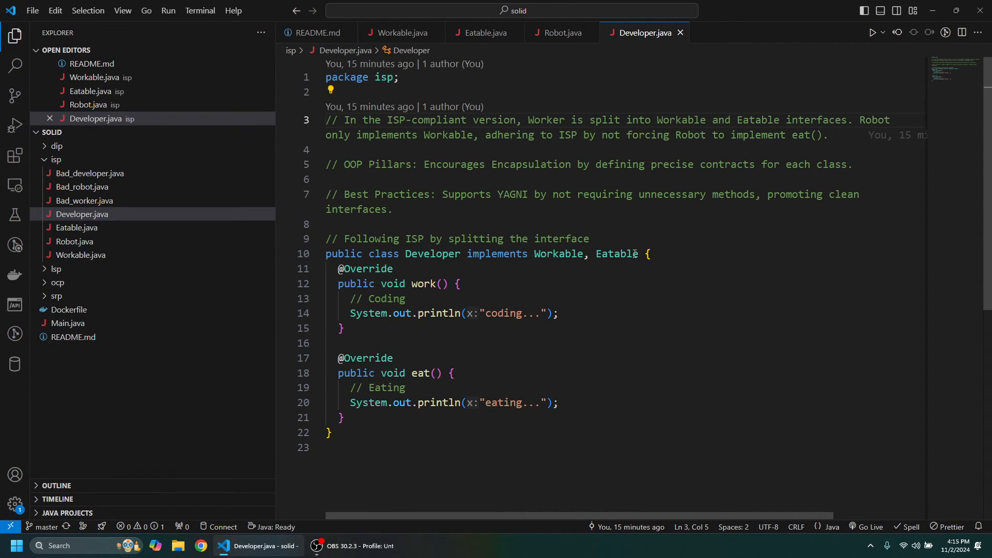
drag(468, 254, 640, 254)
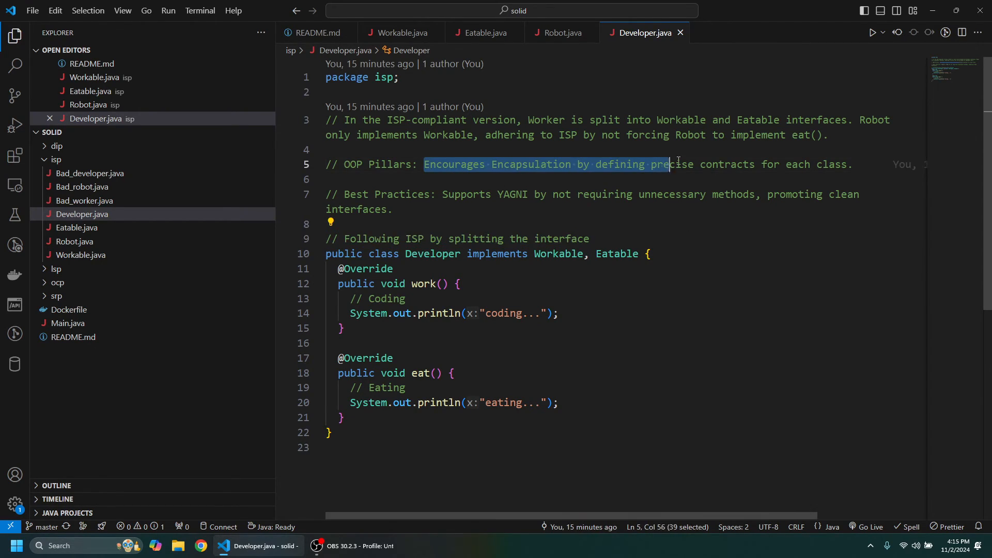
click(854, 165)
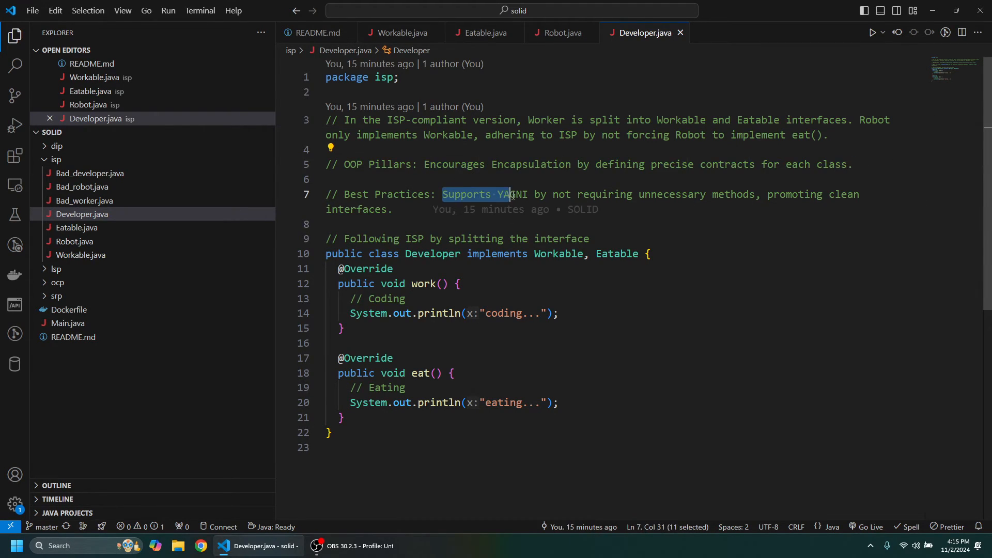
drag(507, 194, 701, 194)
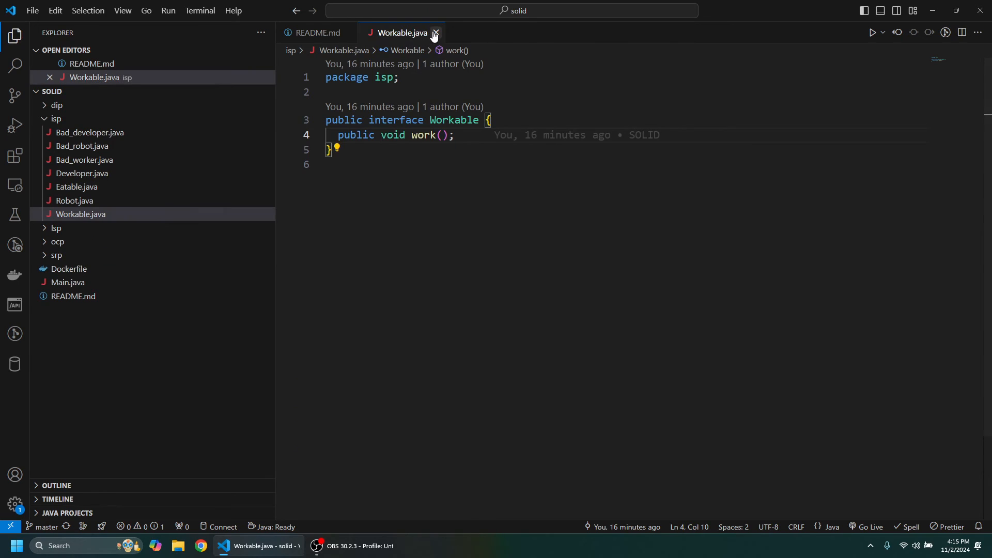
- Close Workable, collapse the isp folder and open Bad_lightbulb.java from dip
click(435, 32)
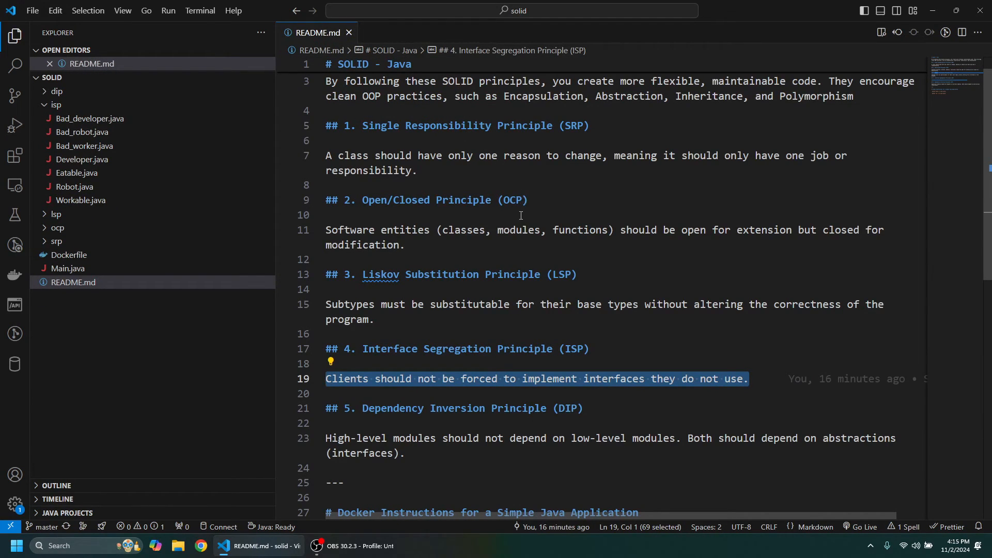
scroll(down, 3)
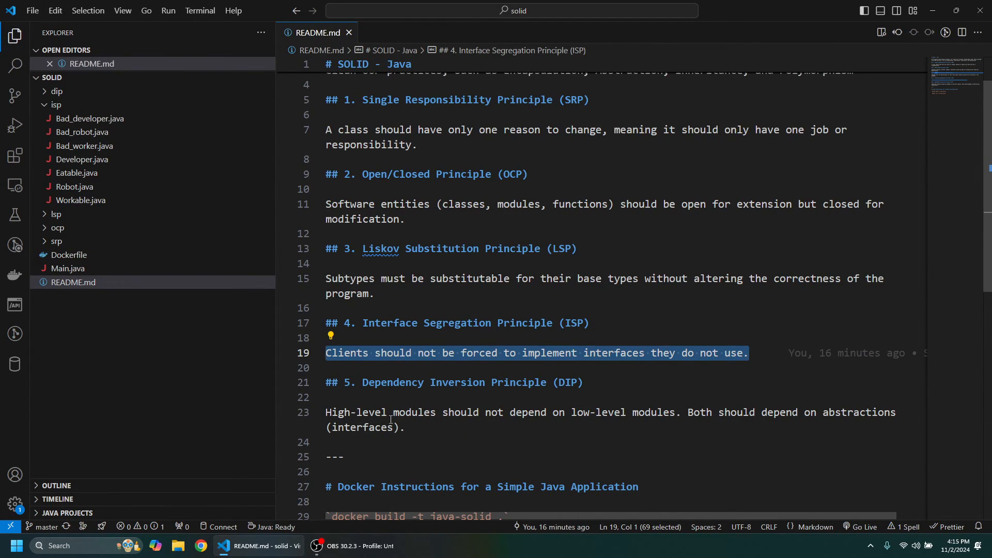
mouse_move(84, 146)
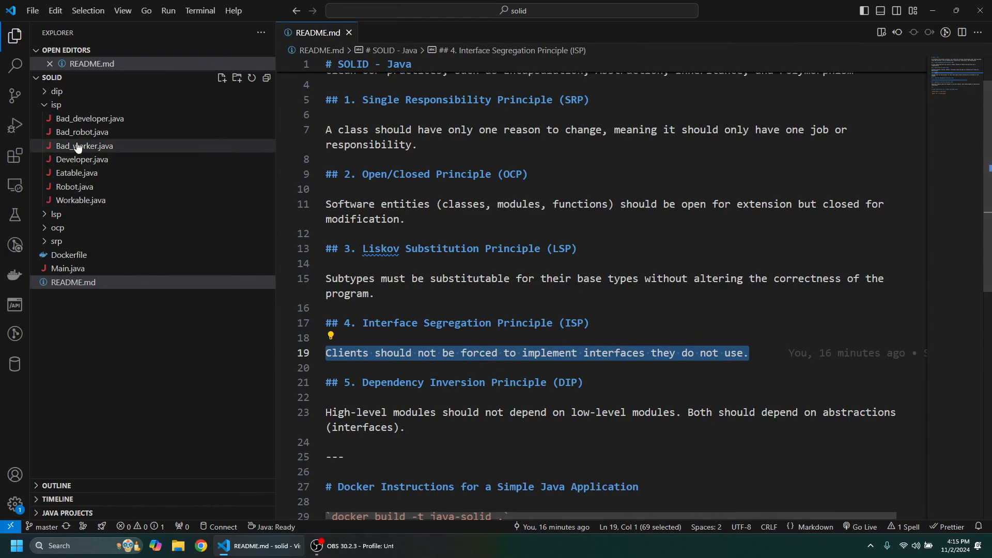
click(56, 104)
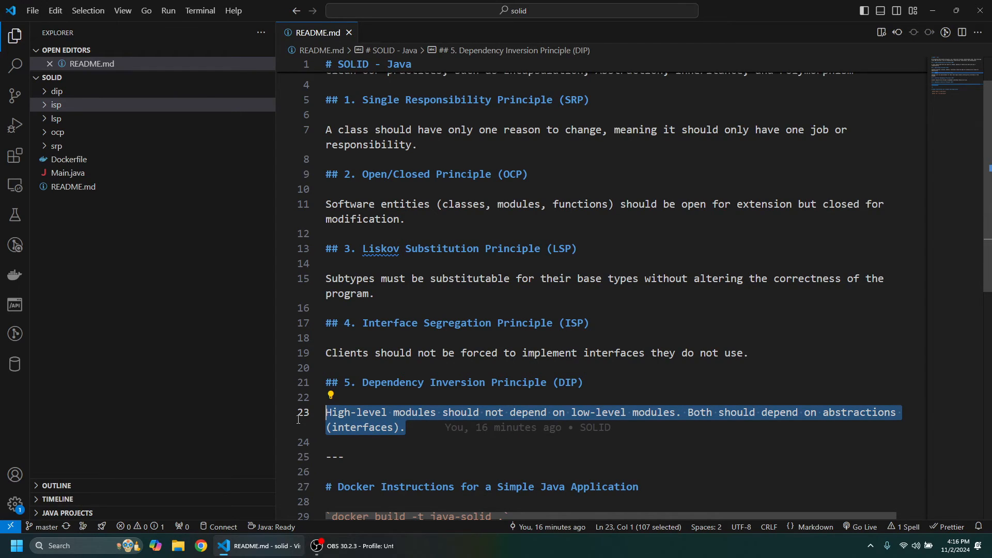
mouse_move(716, 429)
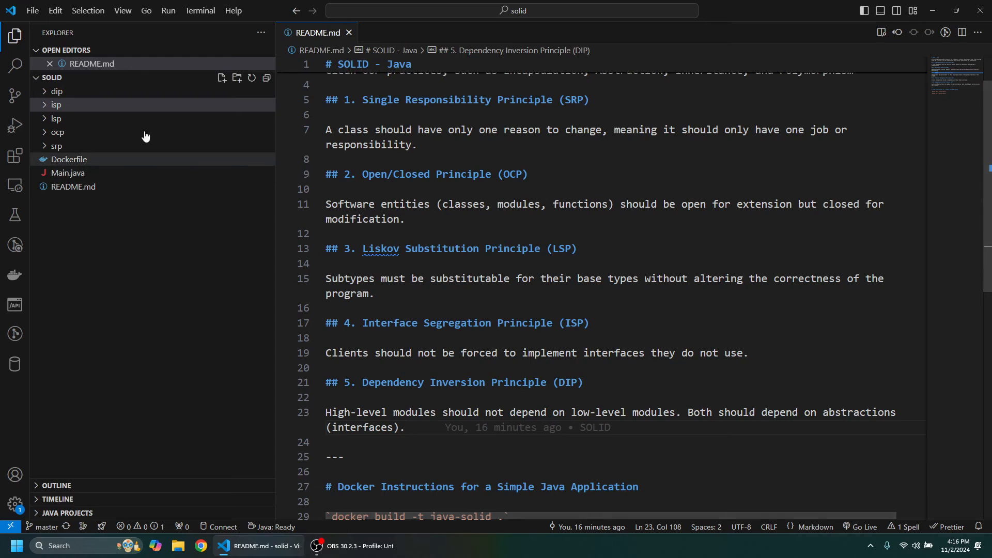
click(57, 91)
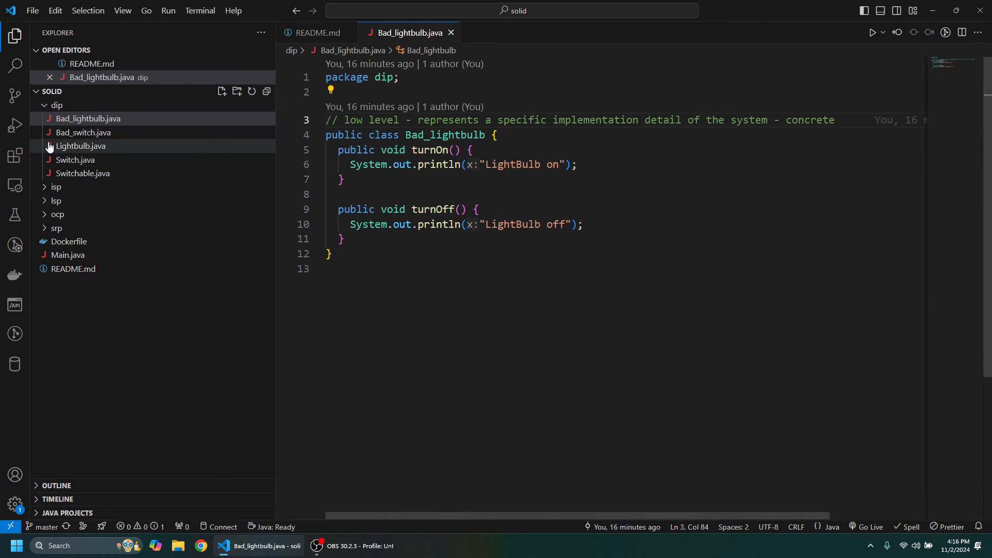
mouse_move(82, 132)
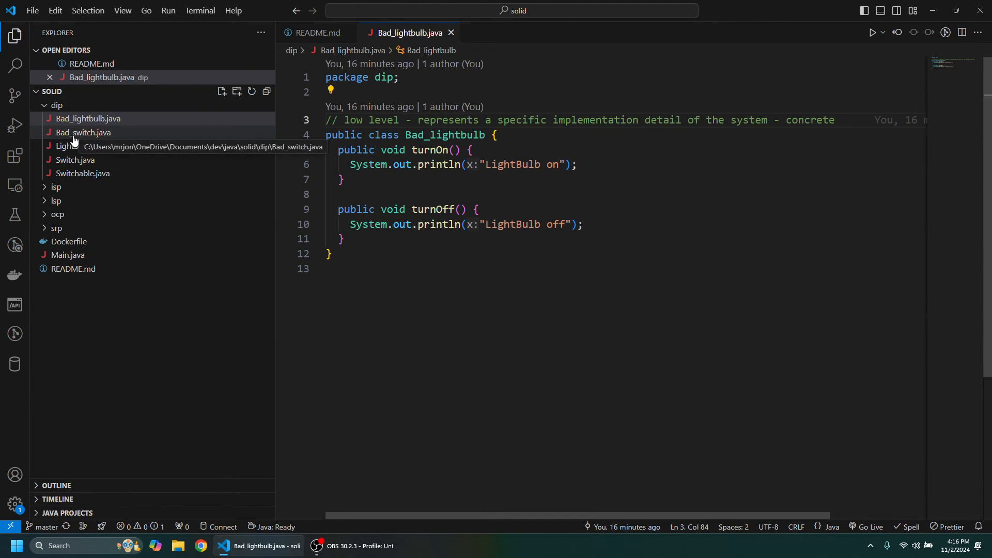
- Compare Bad_switch with Bad_lightbulb, highlighting the low-level comment and turnOff method
click(83, 132)
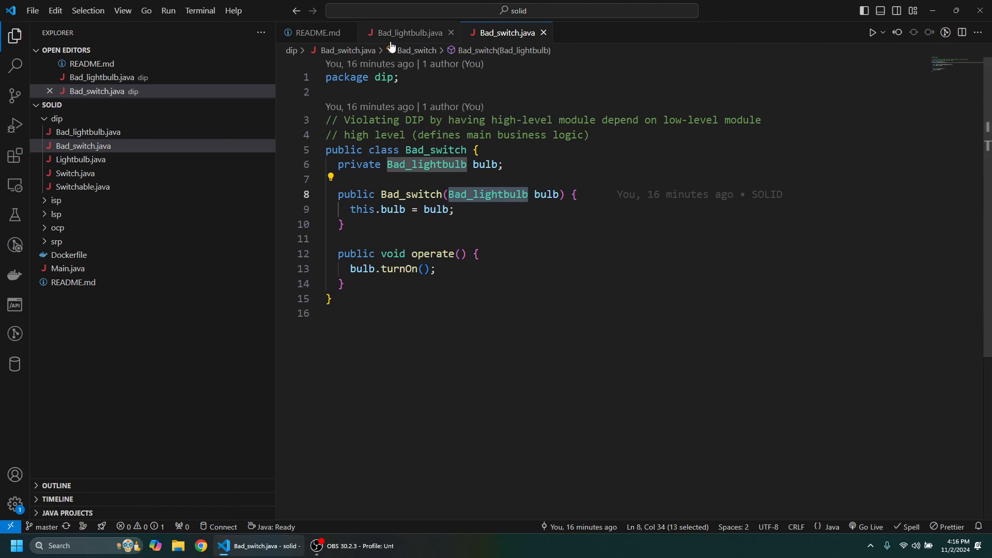
click(408, 32)
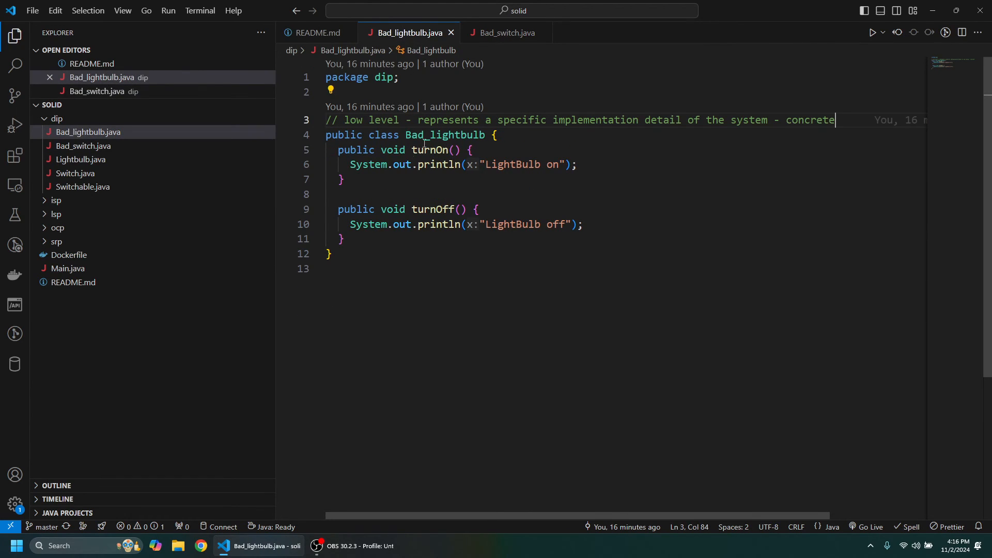
double_click(354, 120)
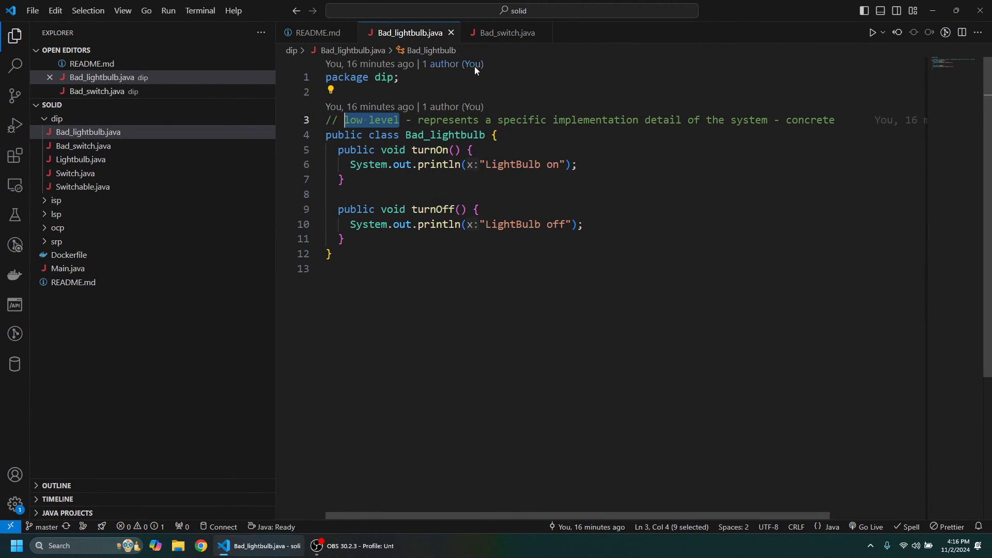
click(507, 32)
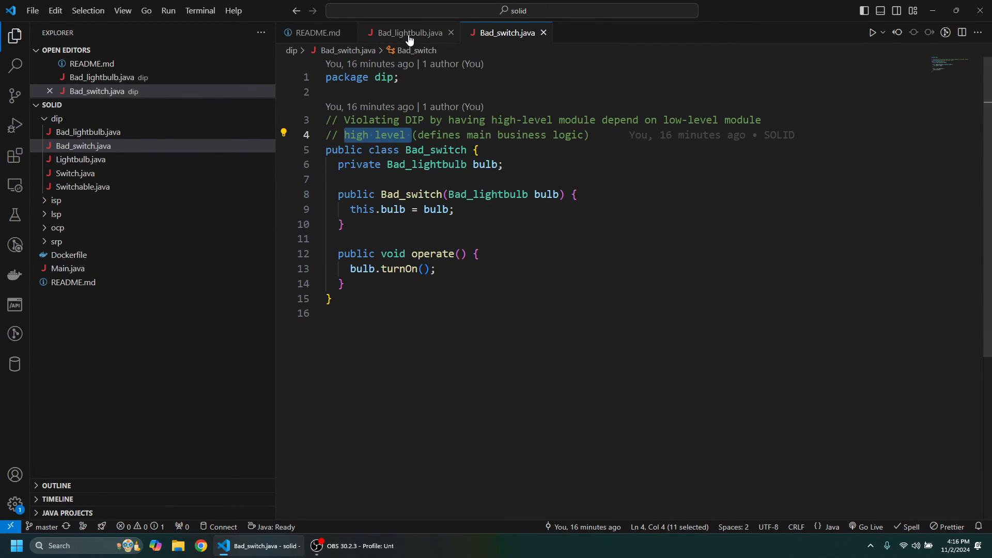
click(409, 32)
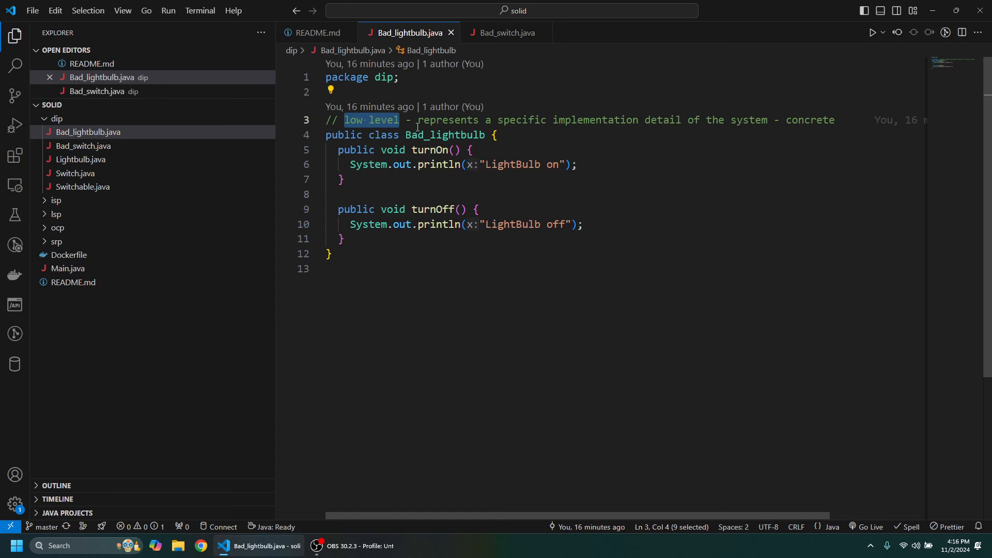
drag(419, 119, 577, 119)
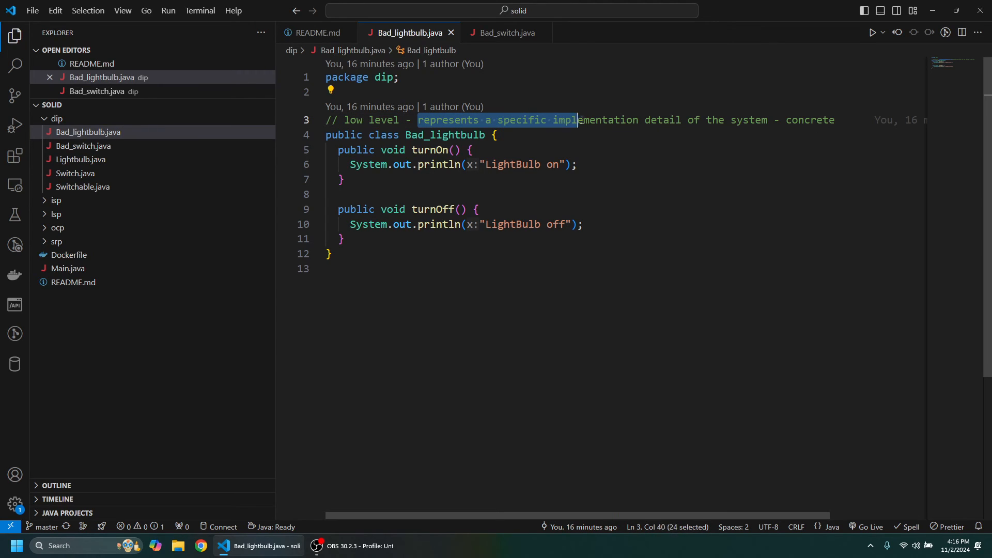
drag(578, 120, 767, 120)
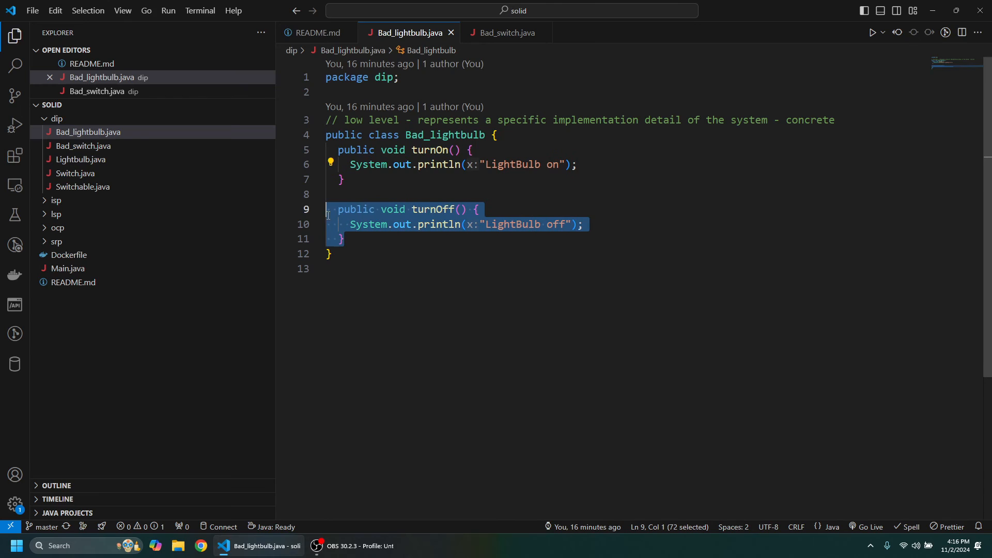
click(505, 32)
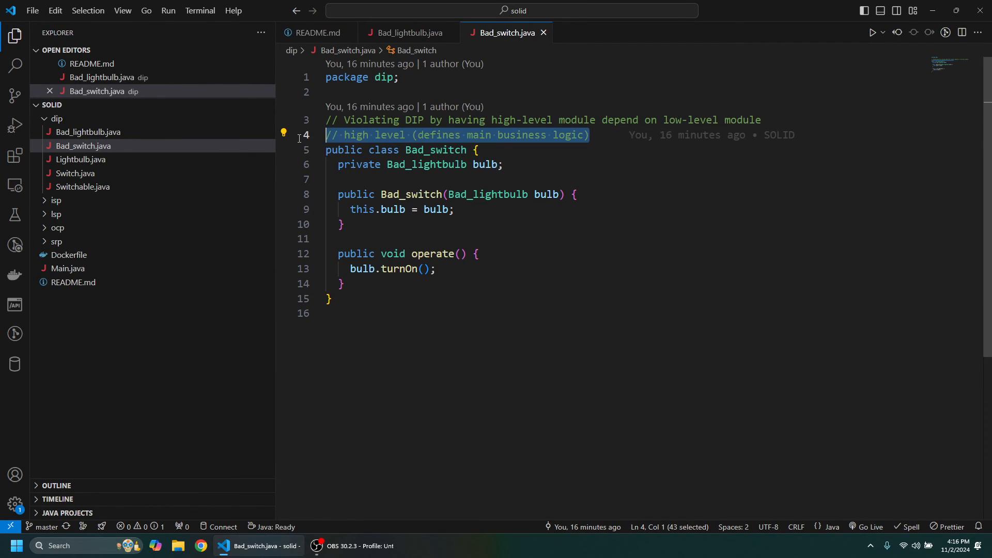
mouse_move(494, 205)
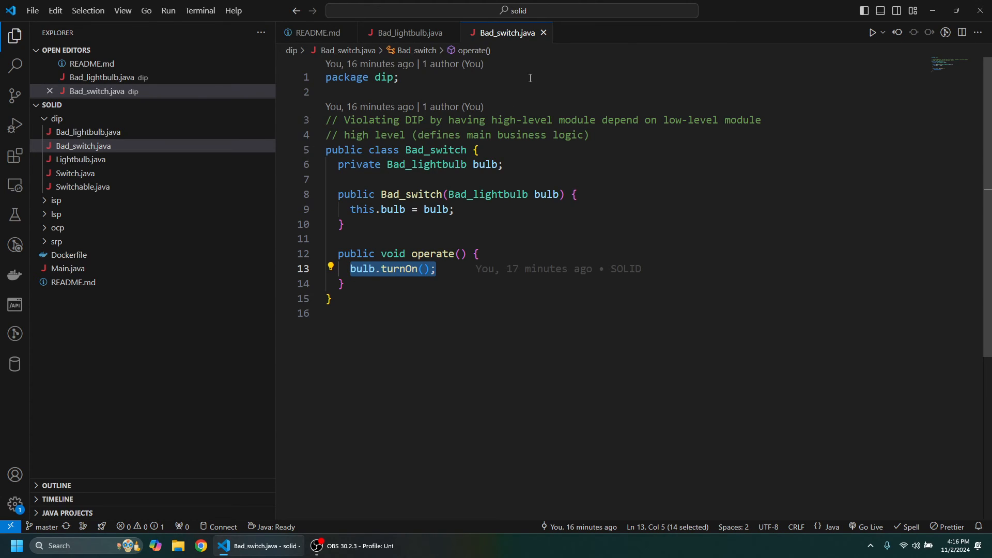
mouse_move(463, 137)
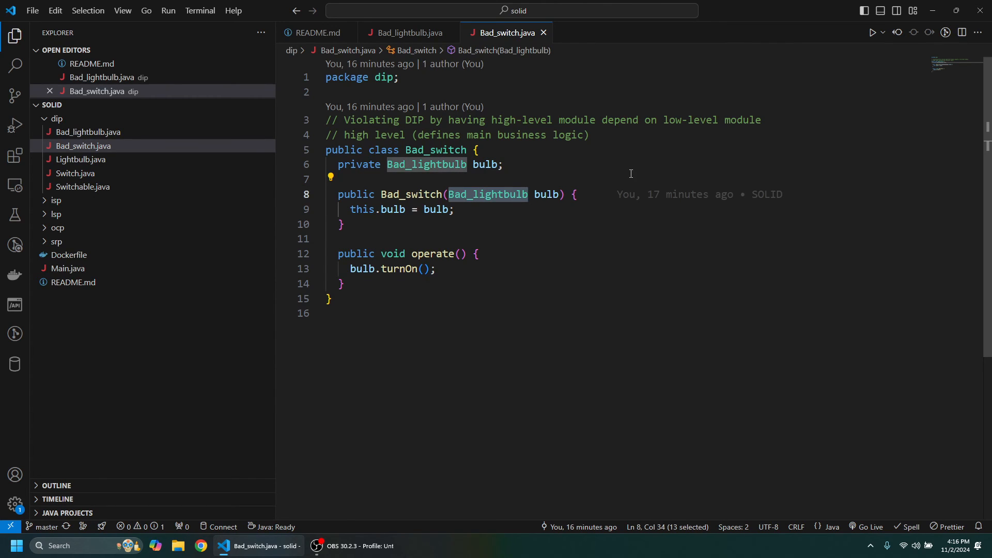
mouse_move(587, 154)
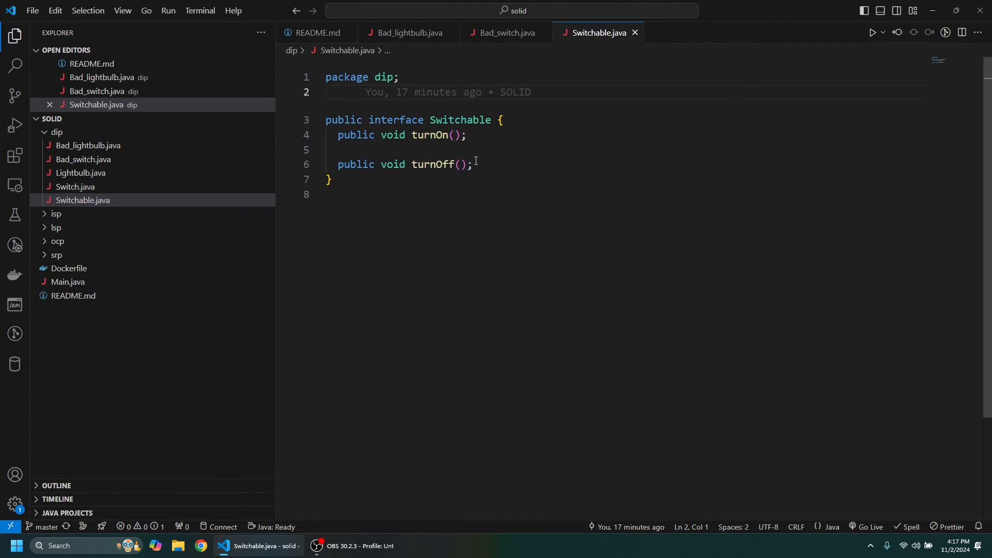
- Highlight Switchable's methods, Switch's Switchable constructor parameter and Best Practices comment, then return to README
drag(325, 119, 332, 179)
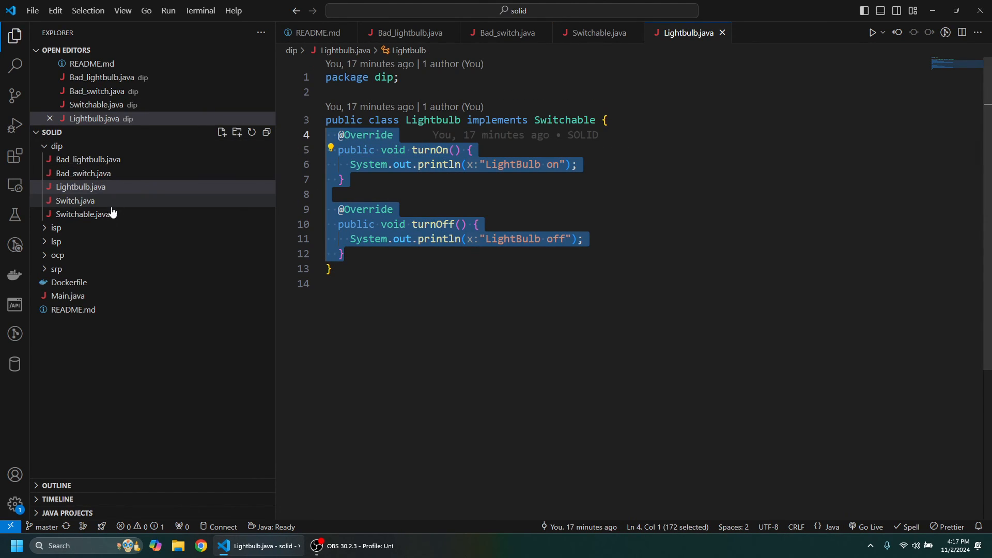
click(74, 200)
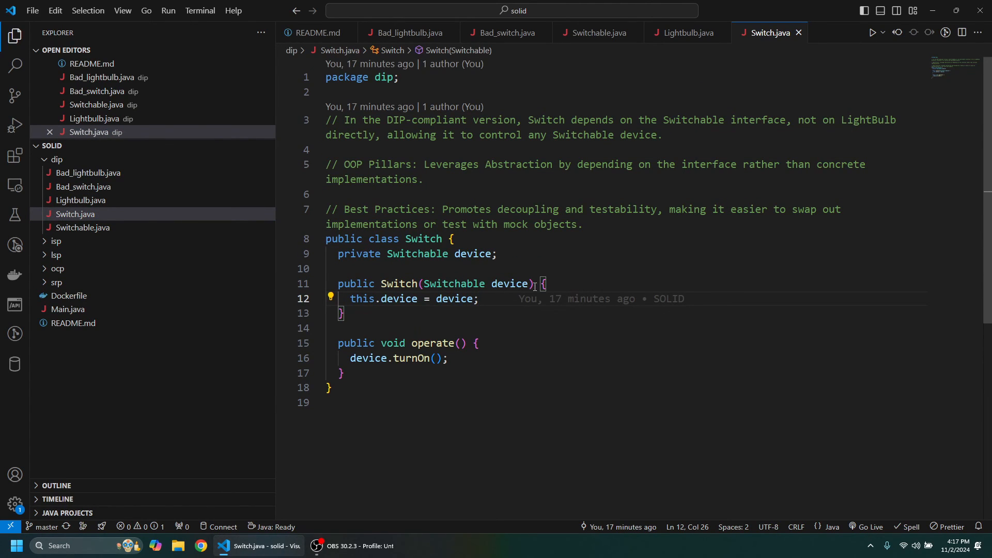
double_click(452, 284)
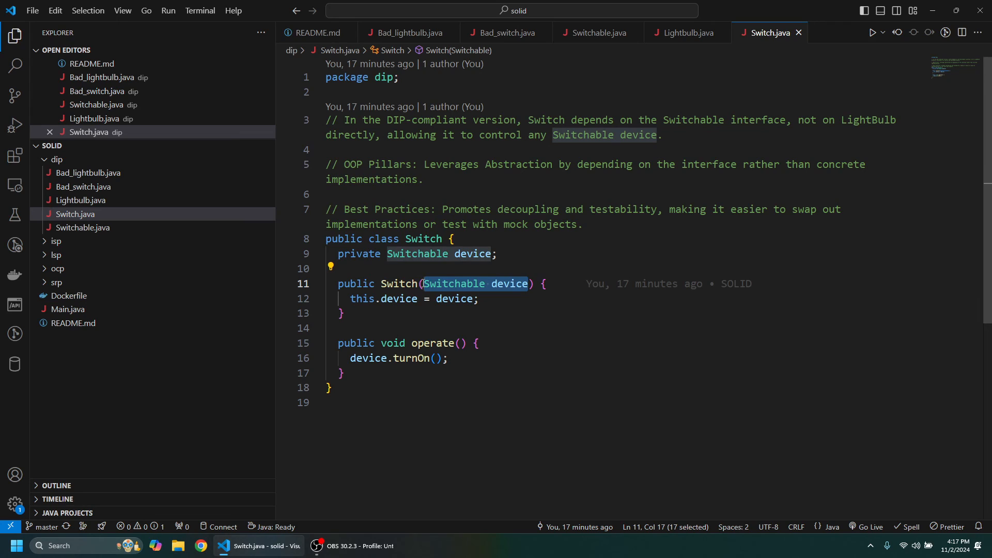
mouse_move(597, 152)
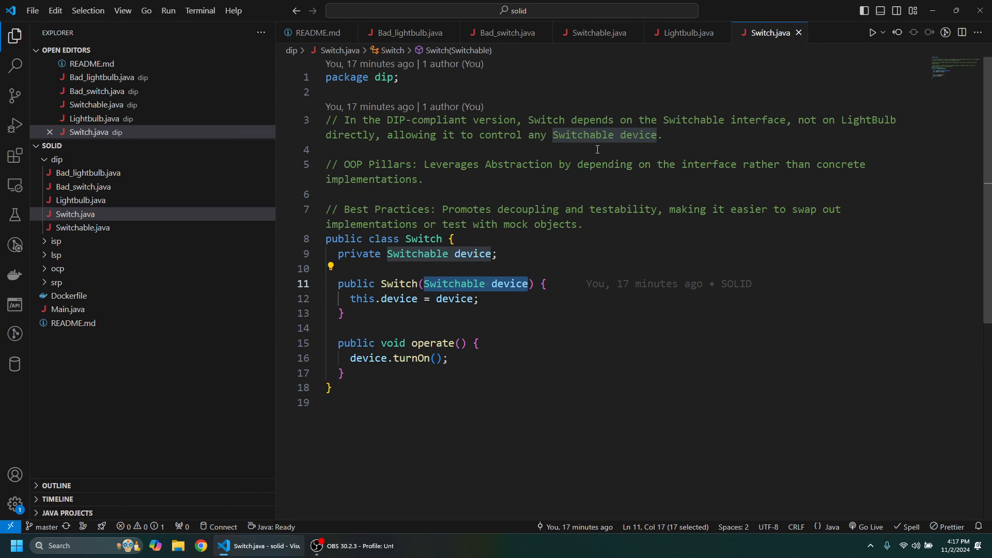
mouse_move(583, 155)
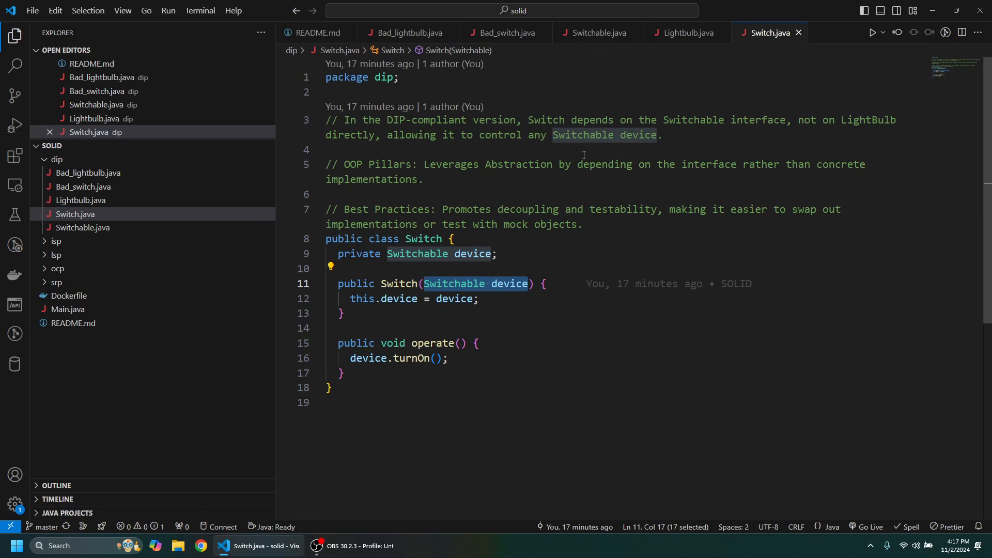
mouse_move(583, 156)
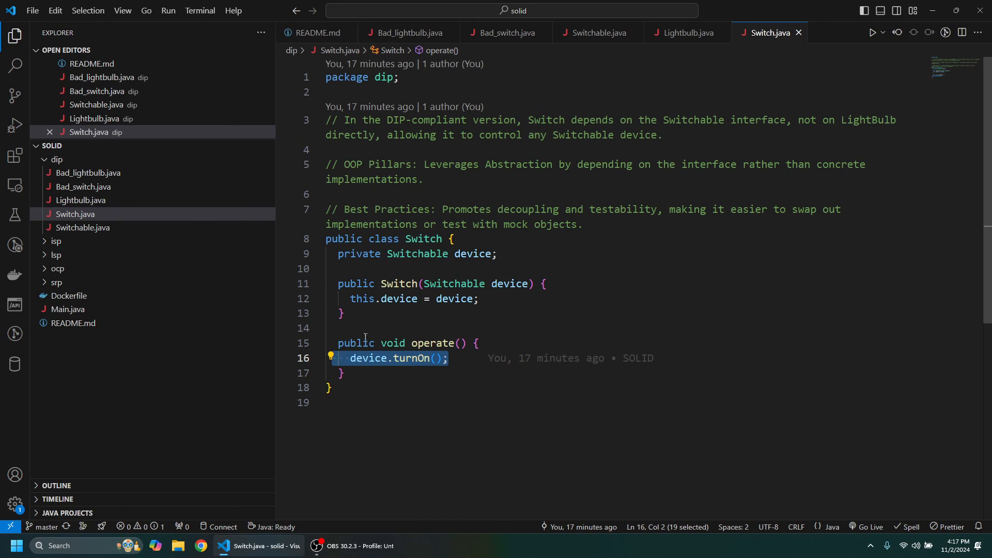
mouse_move(545, 246)
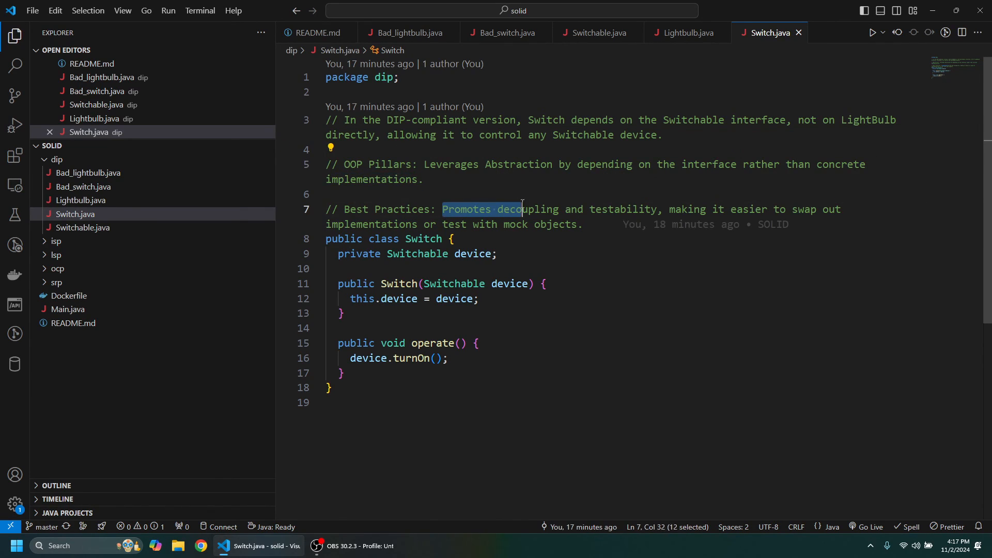
drag(522, 208, 656, 209)
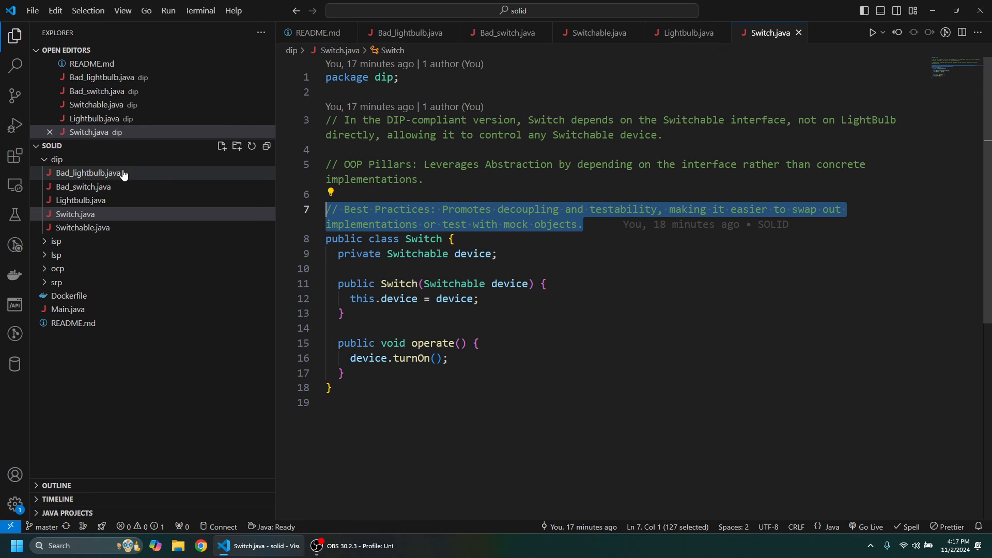
click(315, 32)
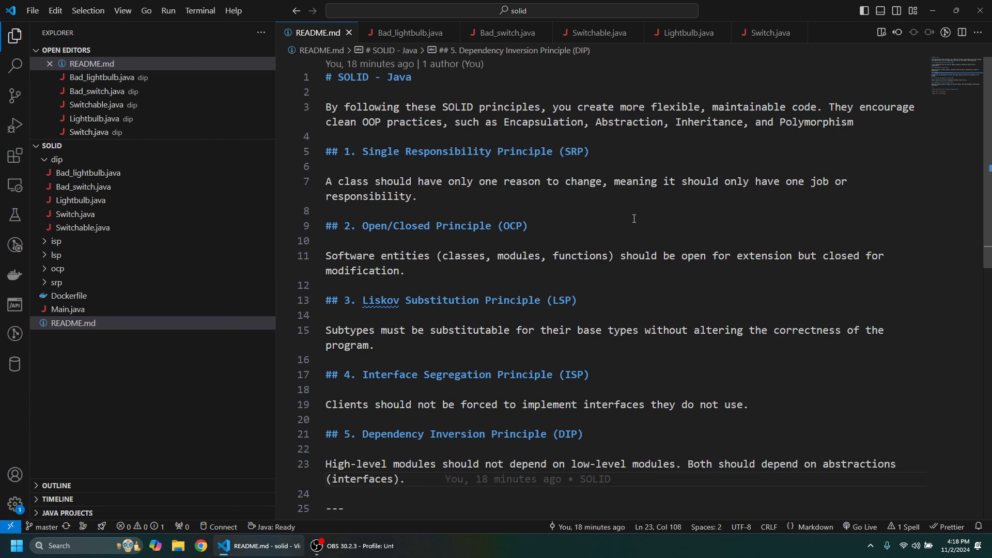
mouse_move(617, 230)
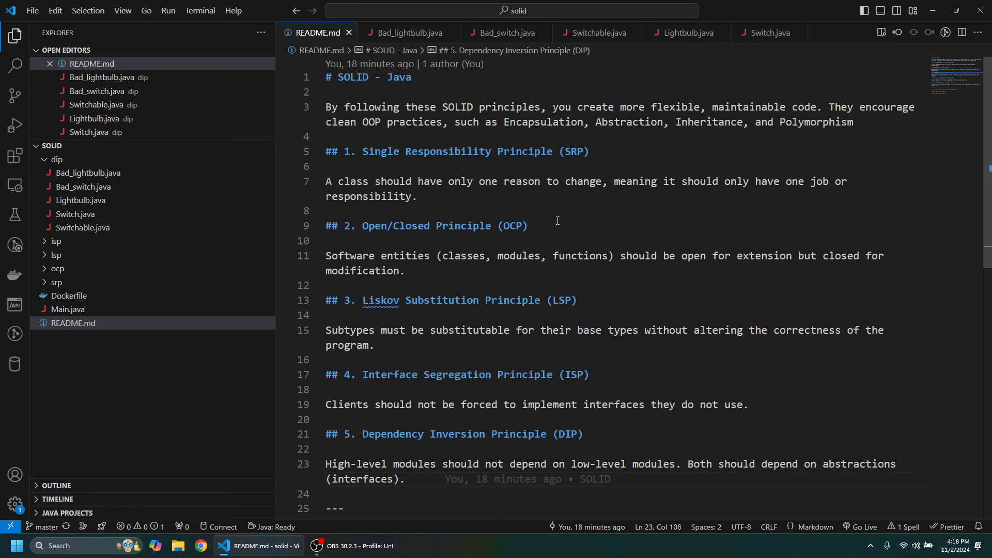
mouse_move(450, 375)
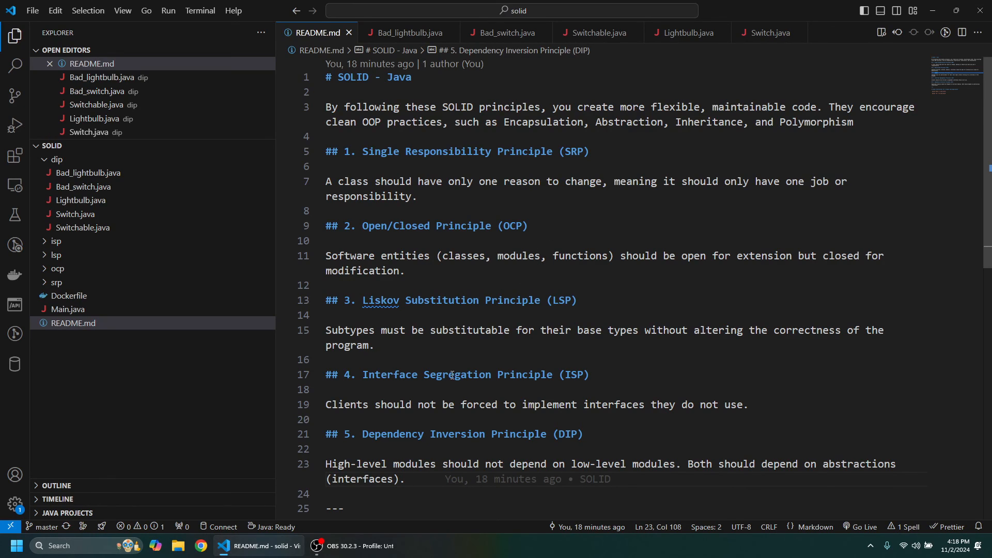